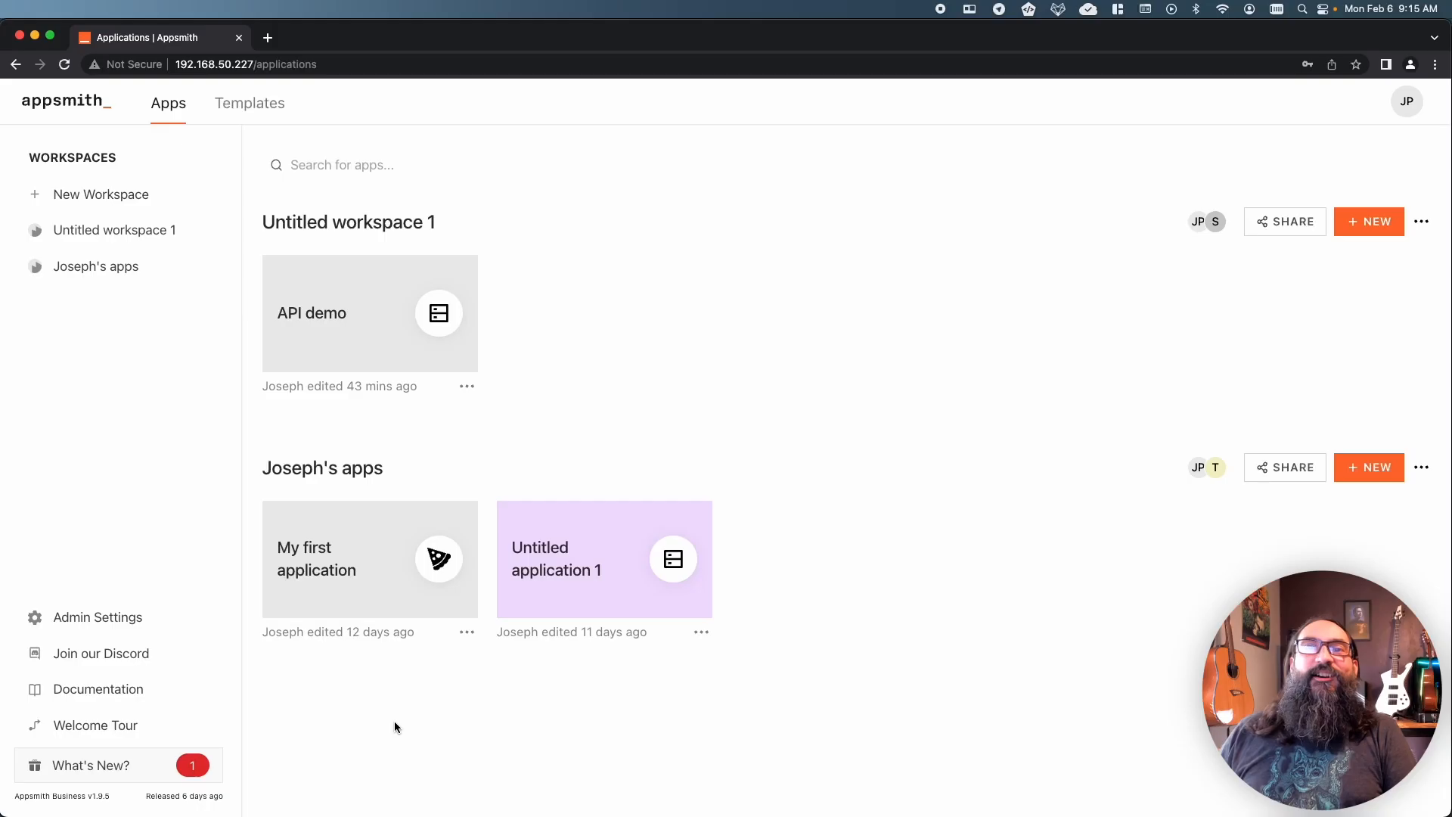
mouse_move(159, 390)
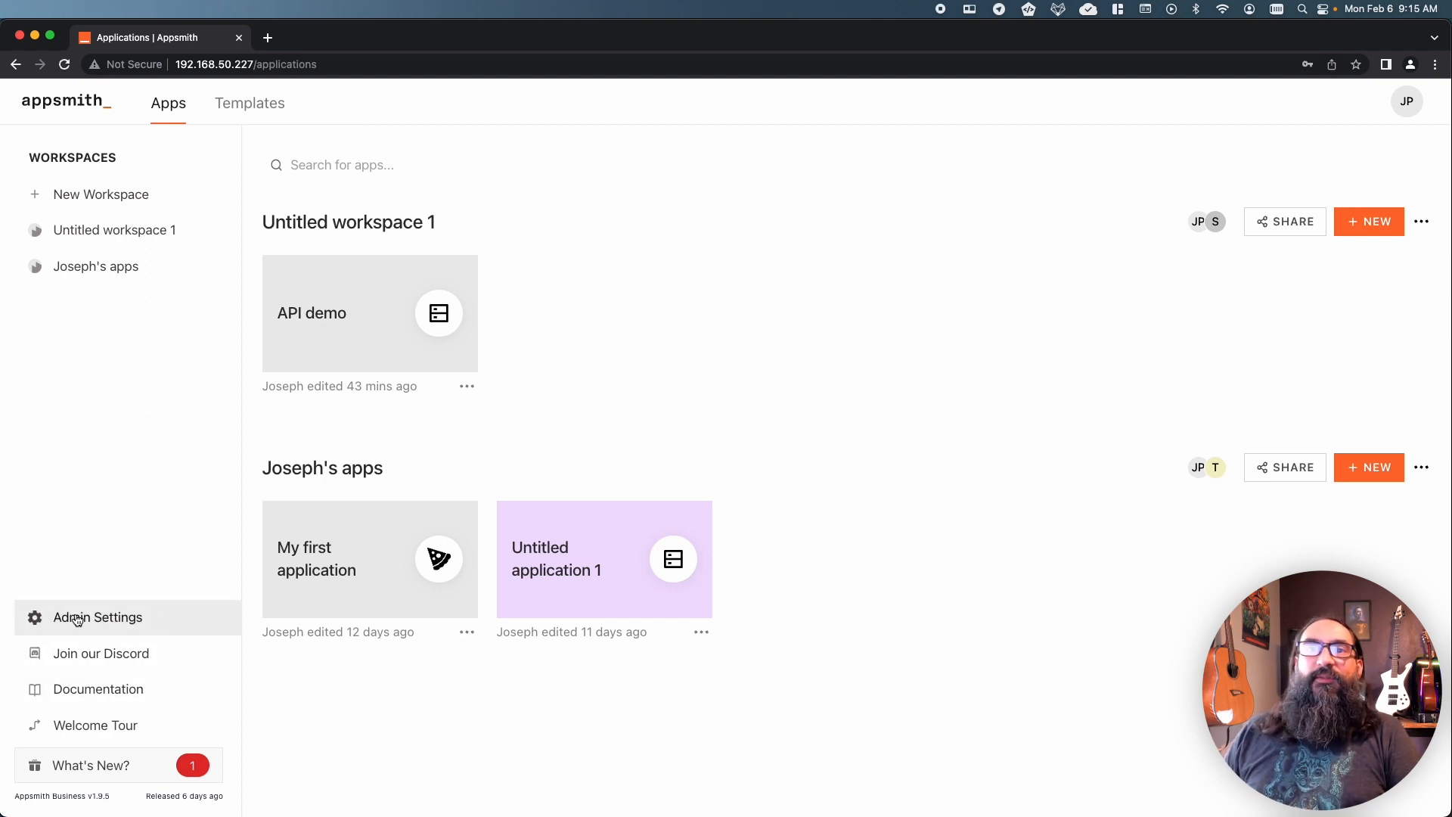
Go to Admin Settings from the applications home sidebar.
left_click(97, 618)
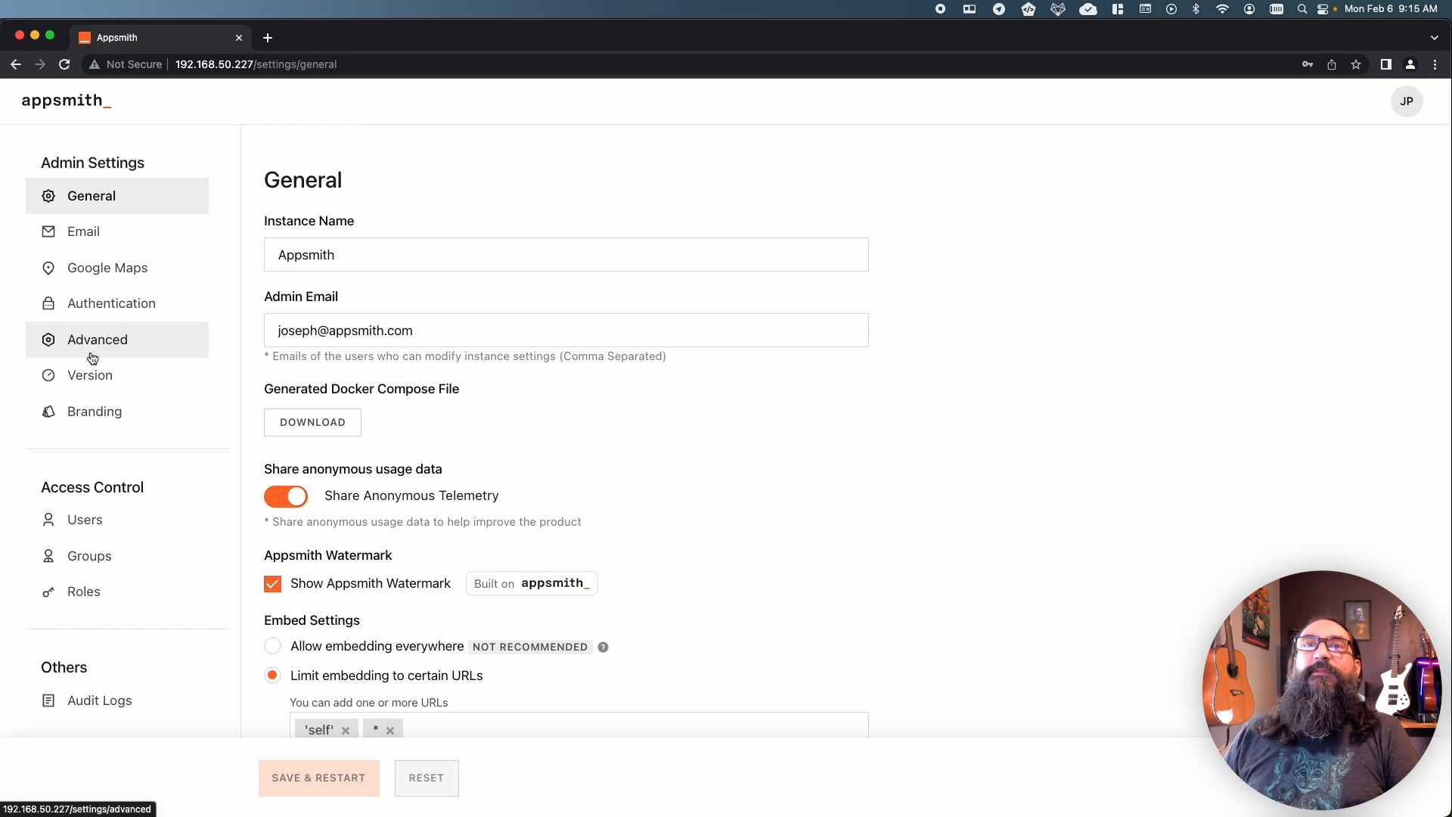
mouse_move(110, 411)
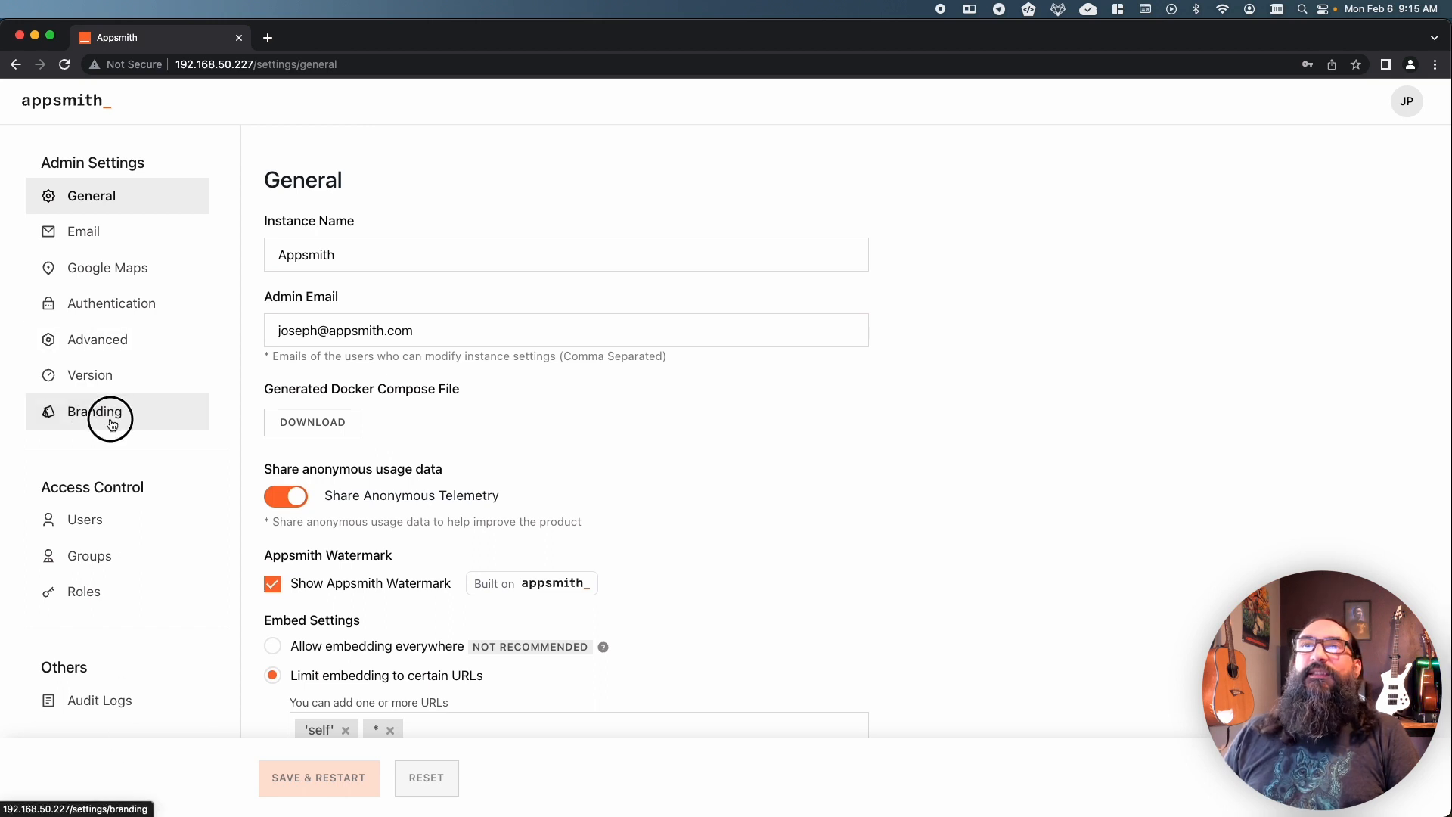
Show the Branding page with the current logo, favicon and primary colour.
left_click(96, 411)
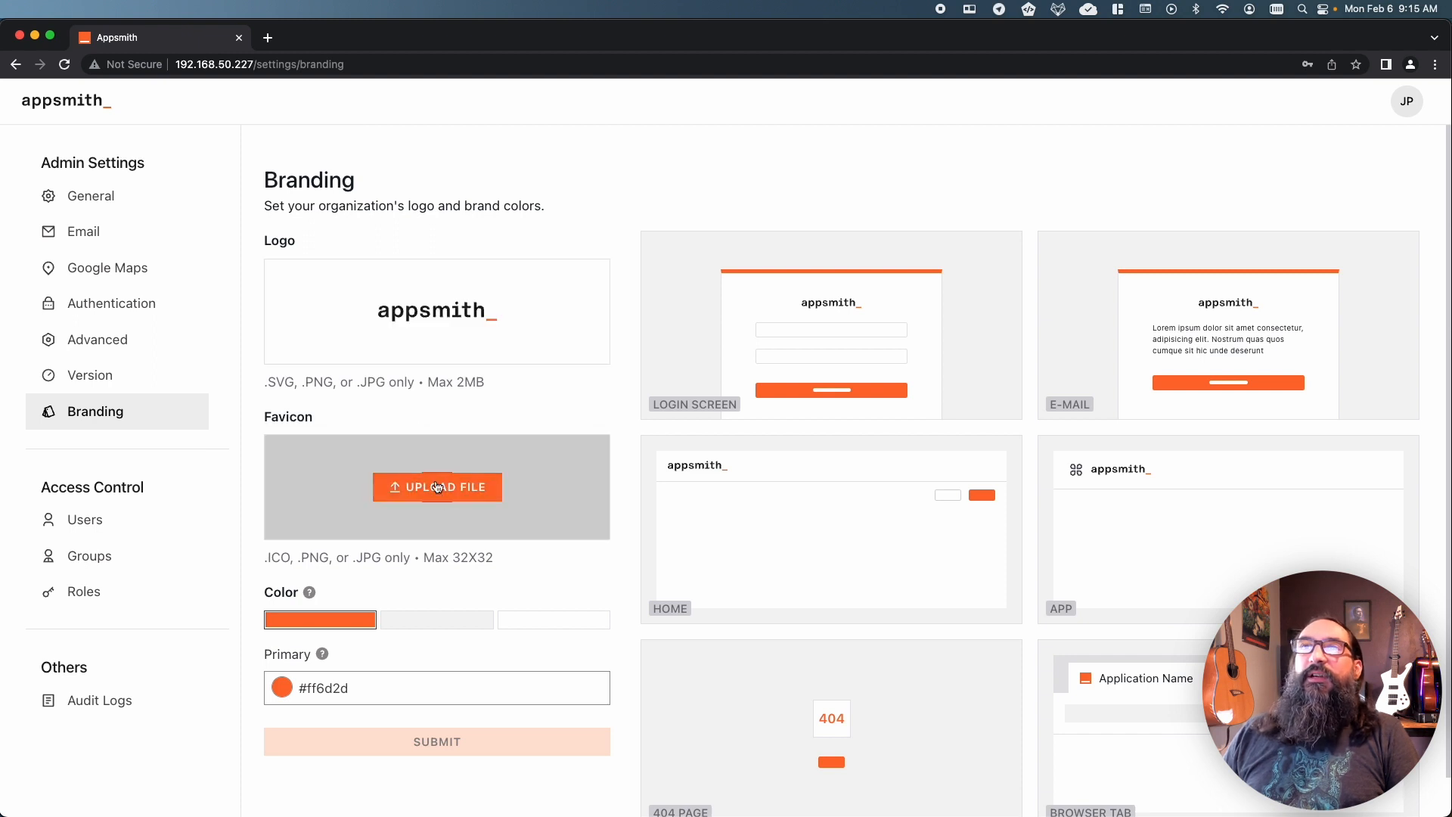
left_click(437, 487)
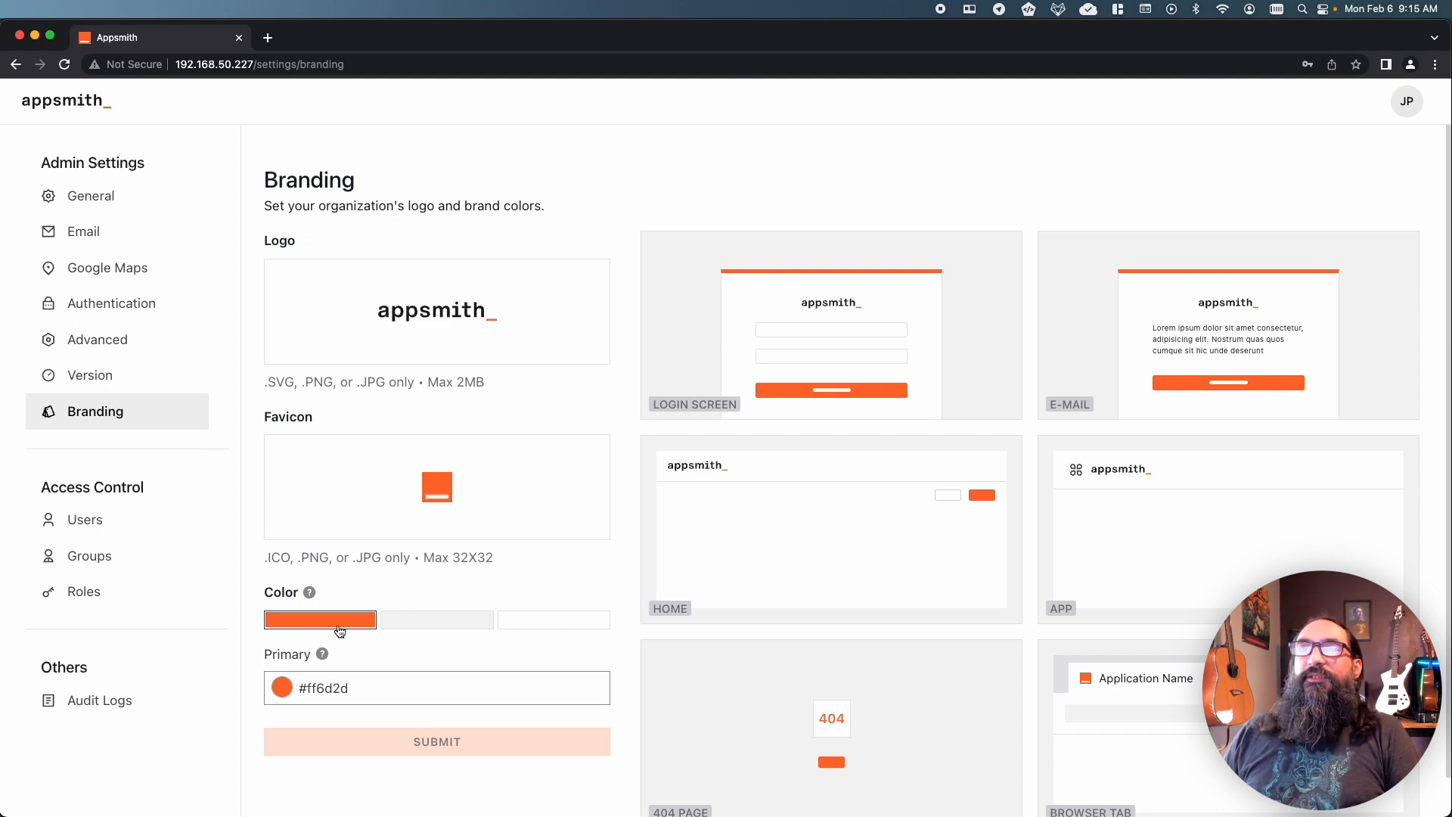
mouse_move(553, 621)
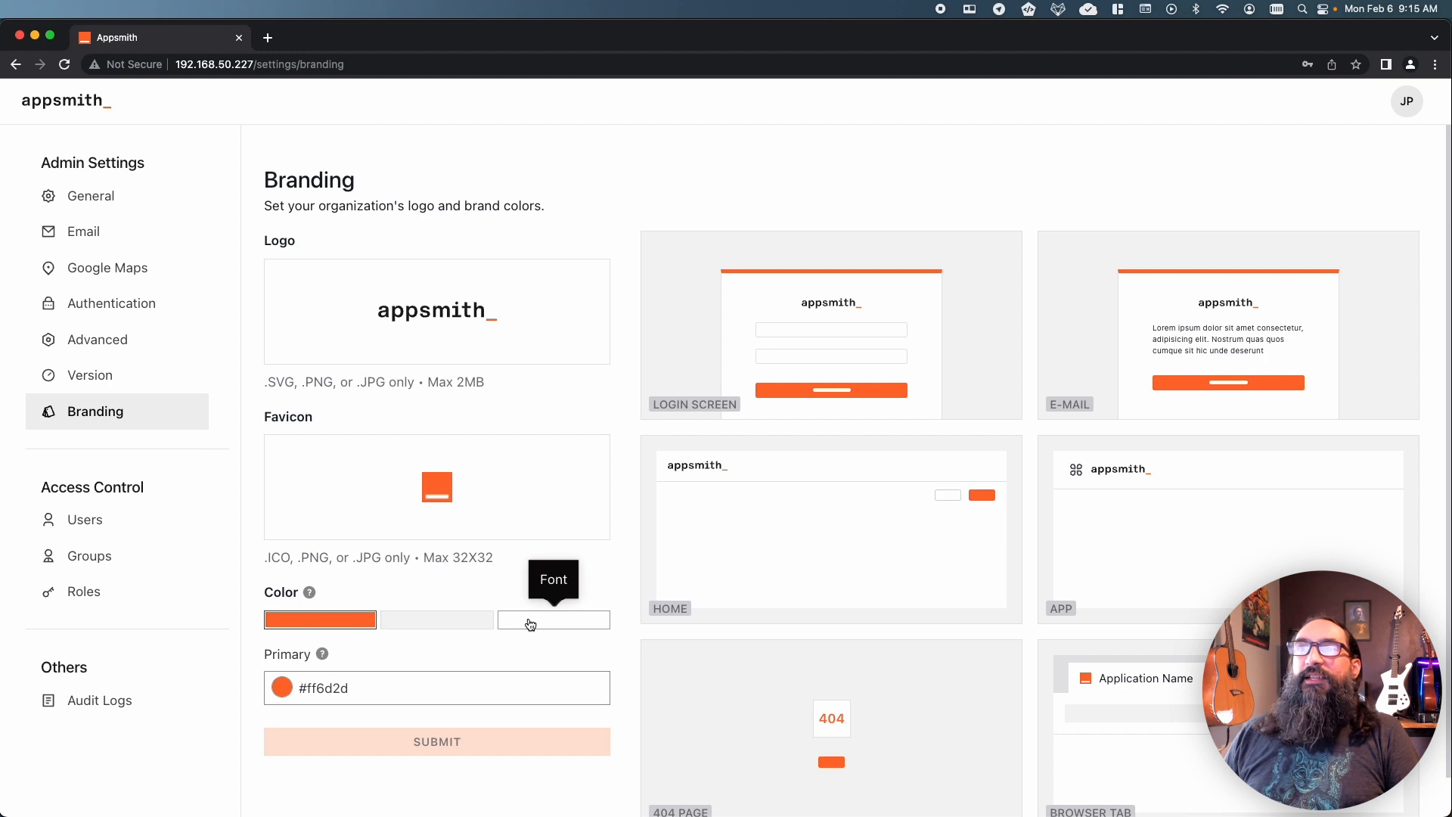
mouse_move(785, 336)
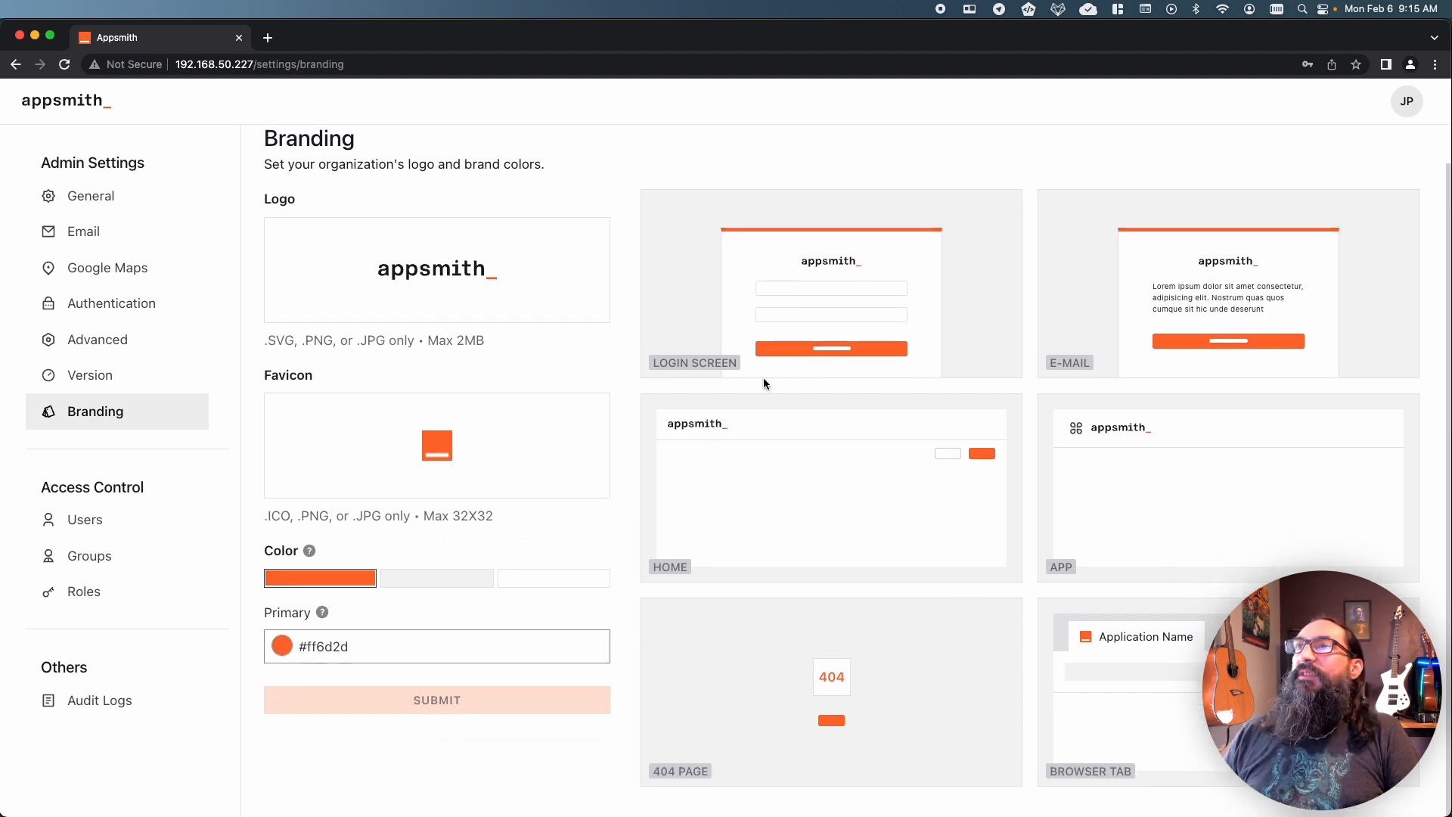
mouse_move(1231, 303)
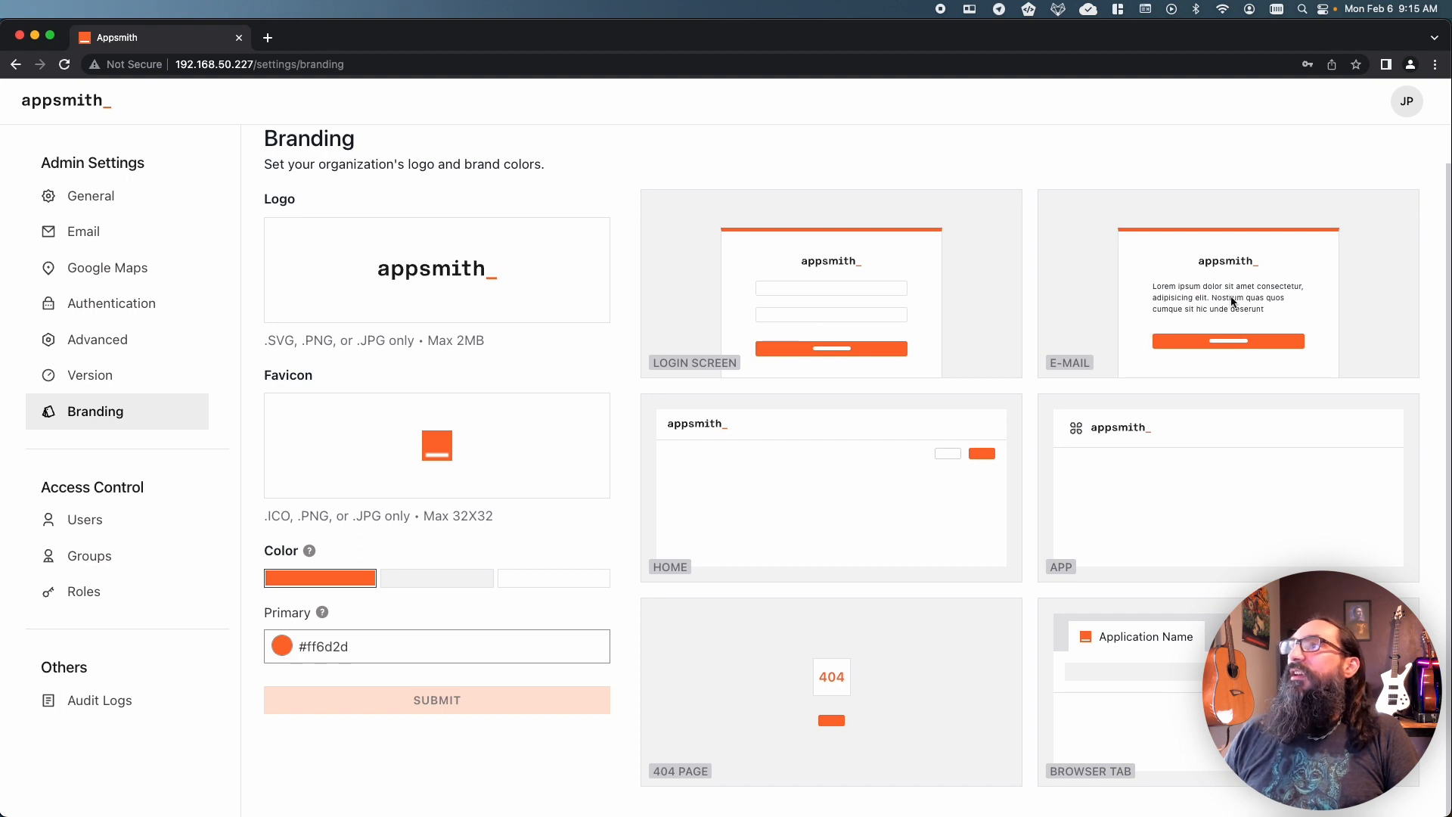
mouse_move(737, 573)
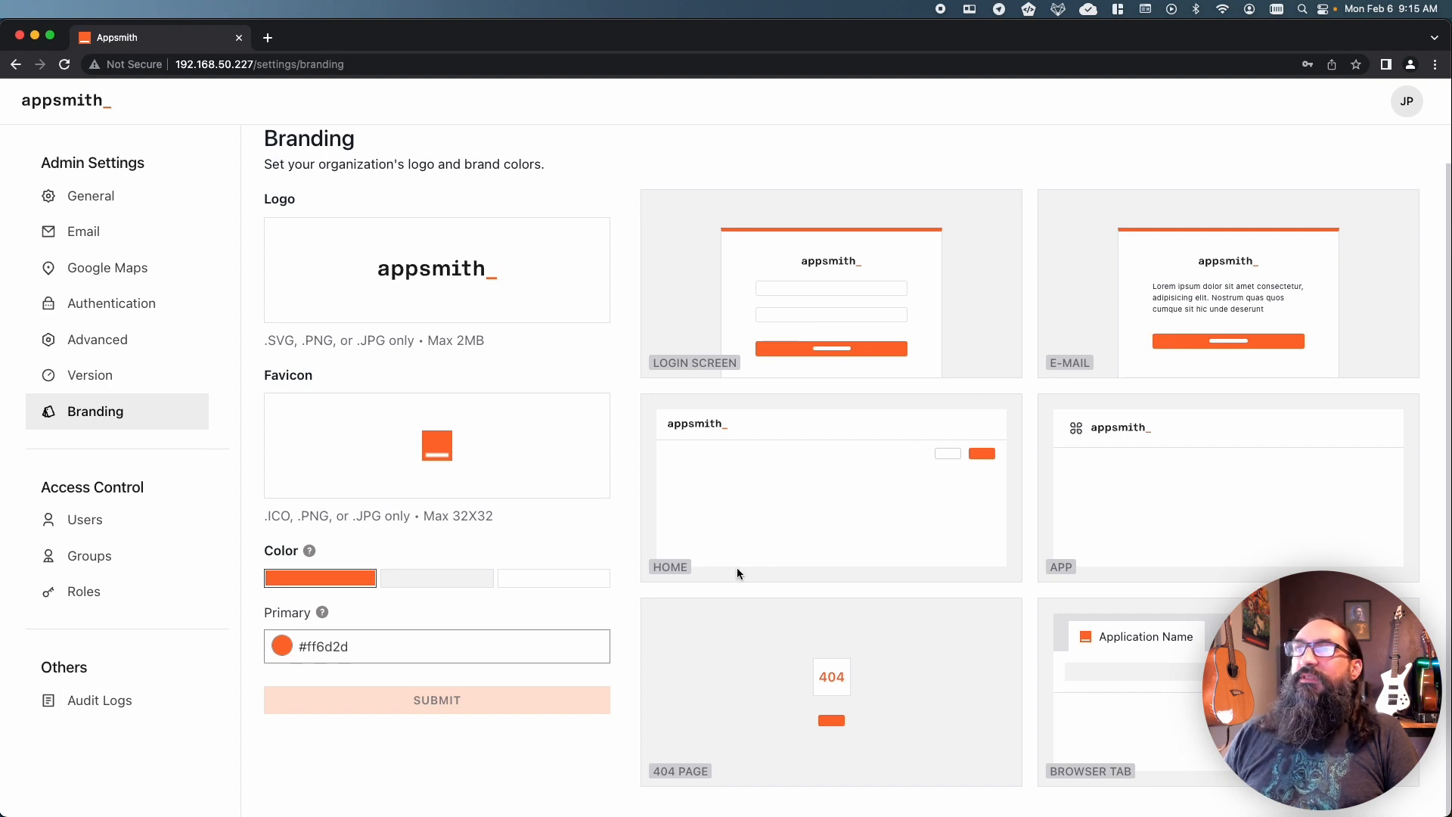
mouse_move(856, 663)
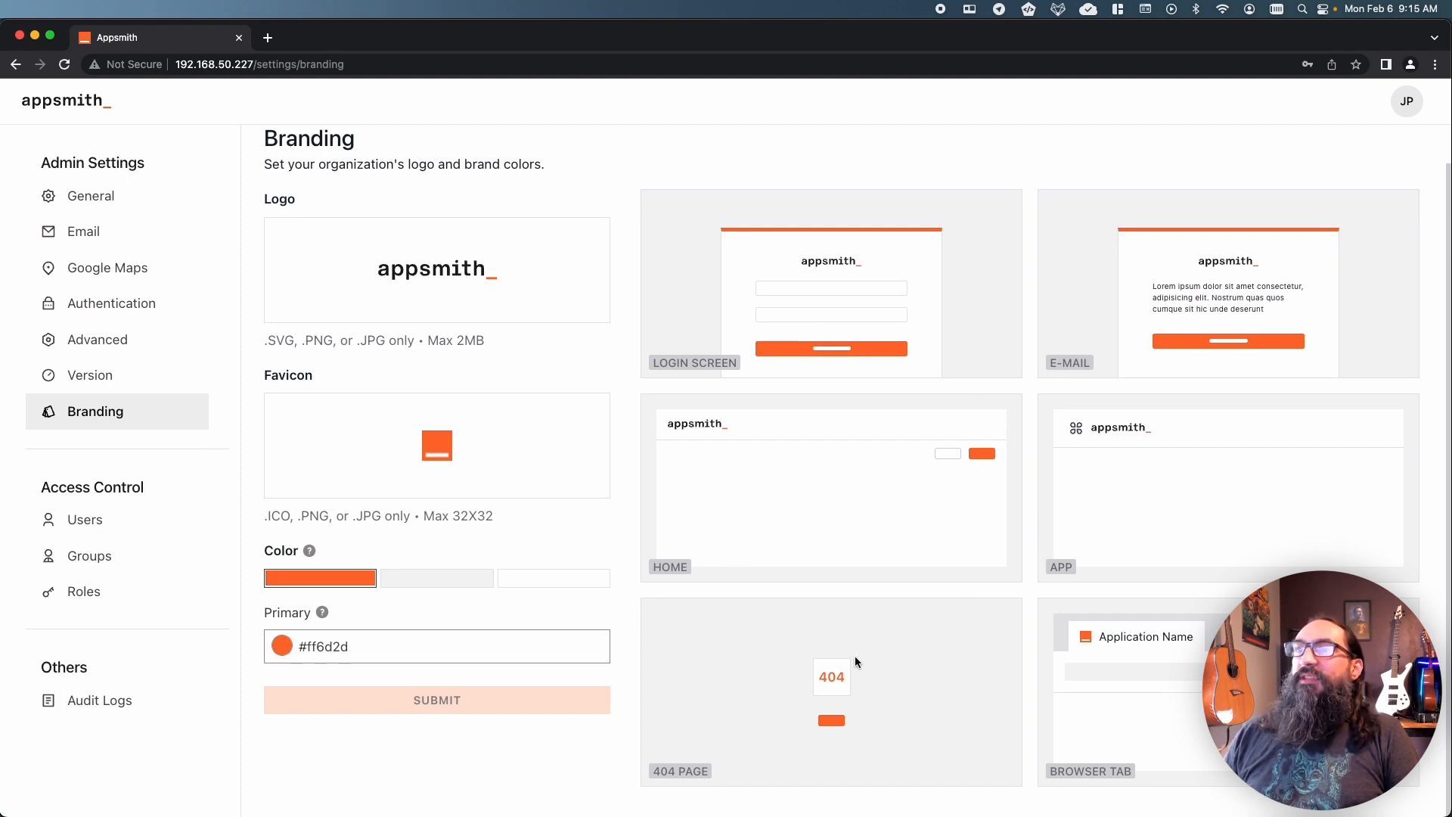
mouse_move(1157, 661)
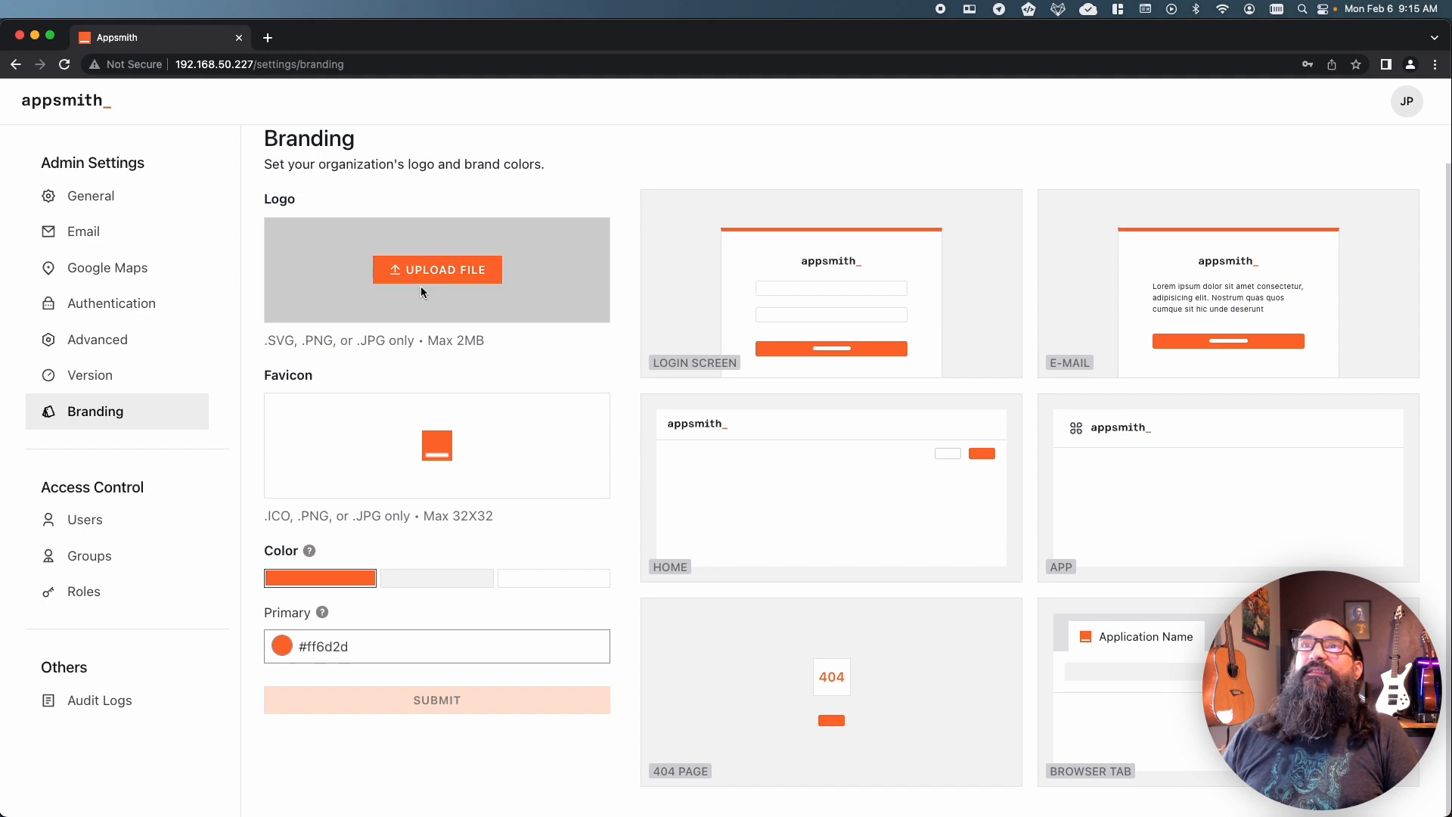
Upload the Shopify PNG as the logo and the Shopify image as the favicon.
left_click(438, 269)
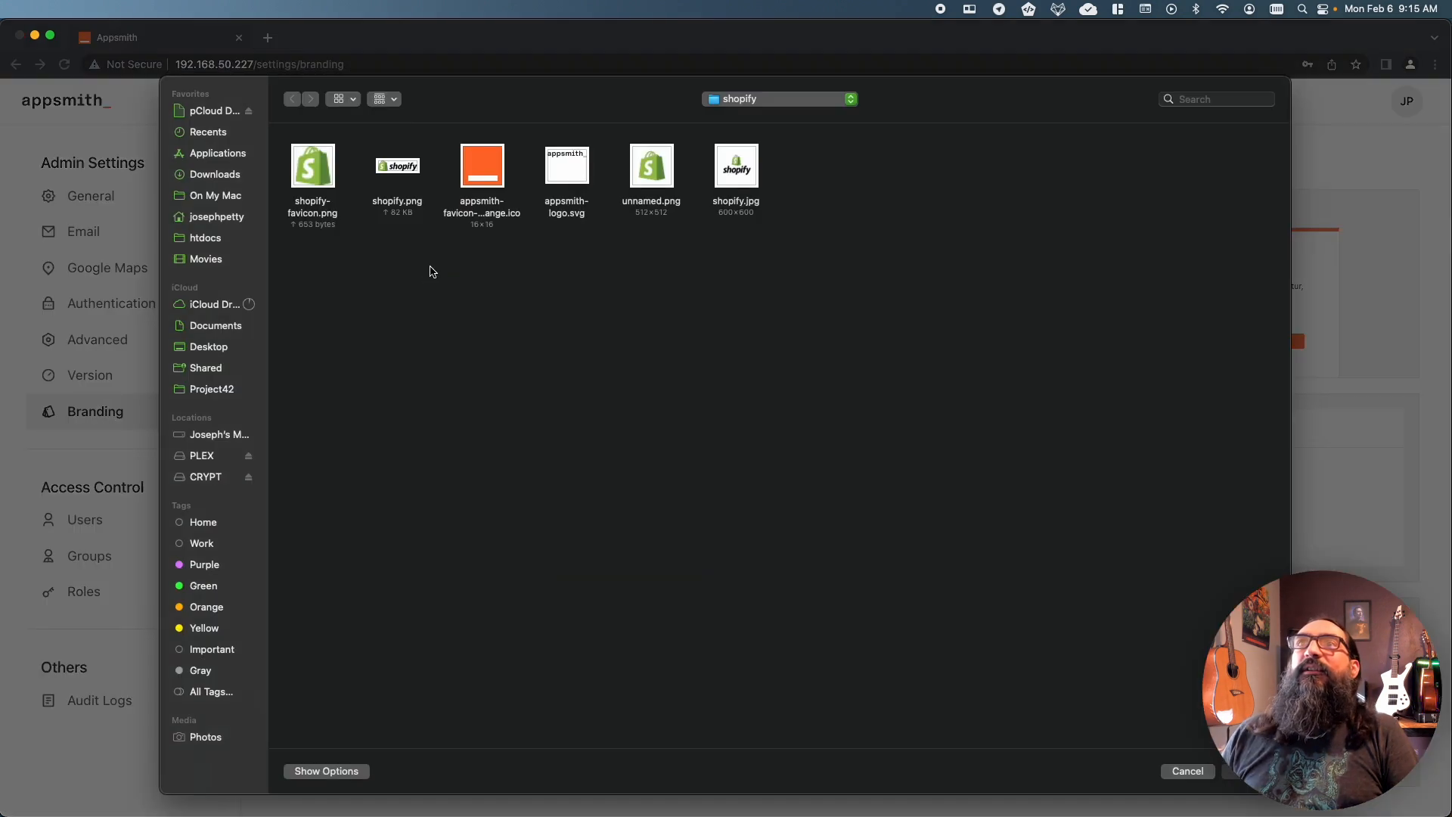
left_click(1186, 770)
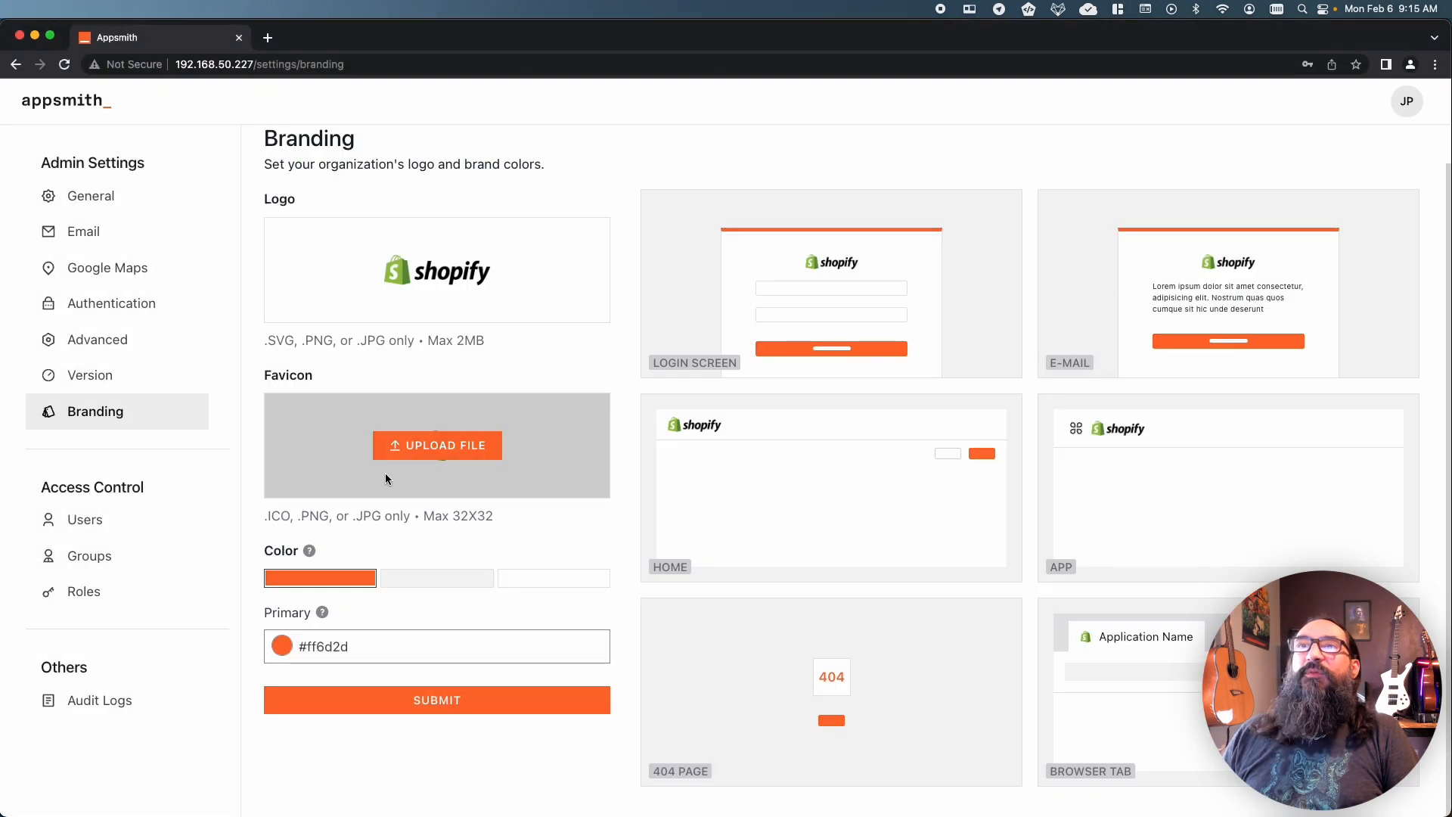
left_click(436, 444)
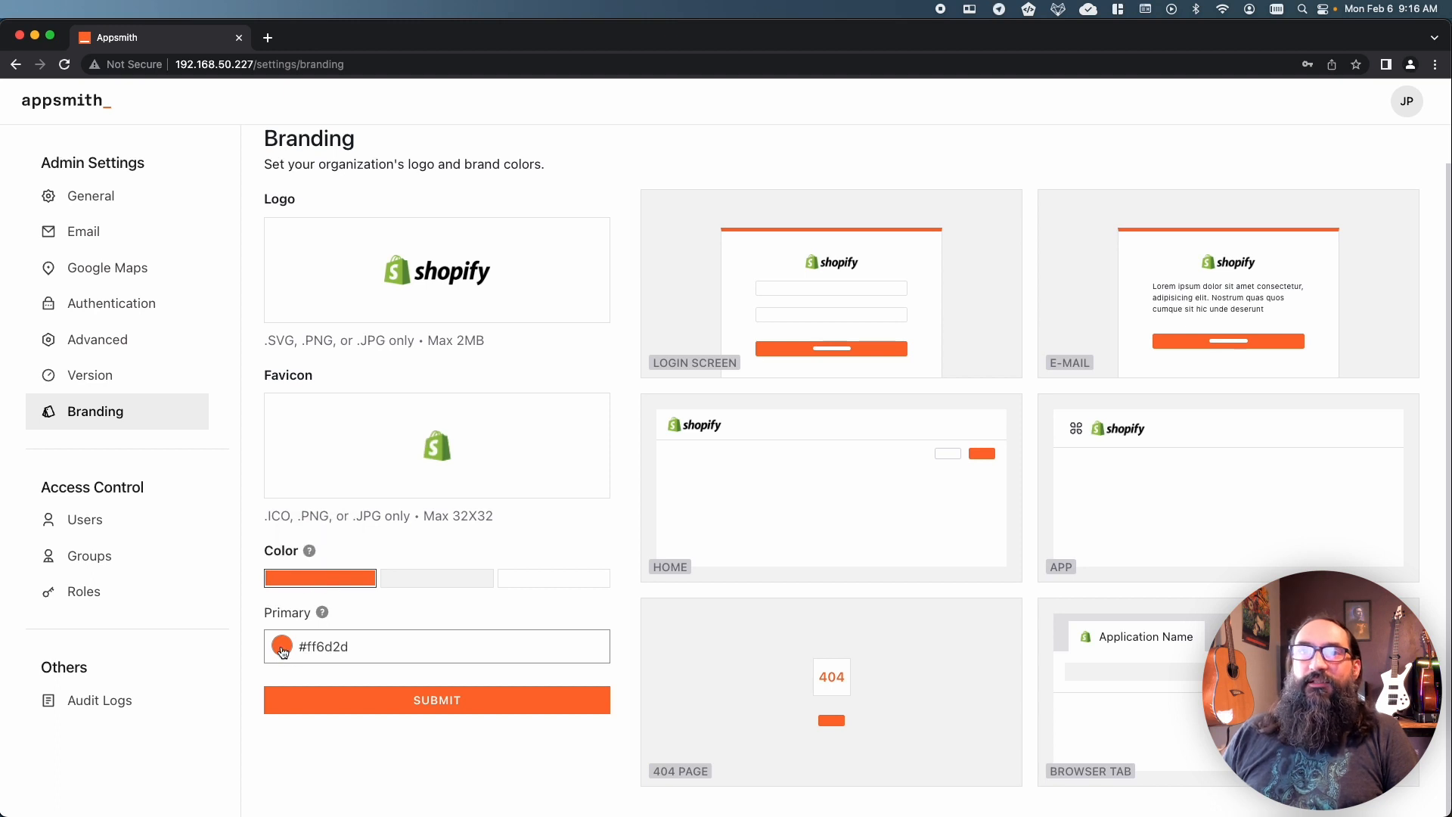
Pick a near-black #191c17 as the primary colour in place of the orange.
left_click(281, 645)
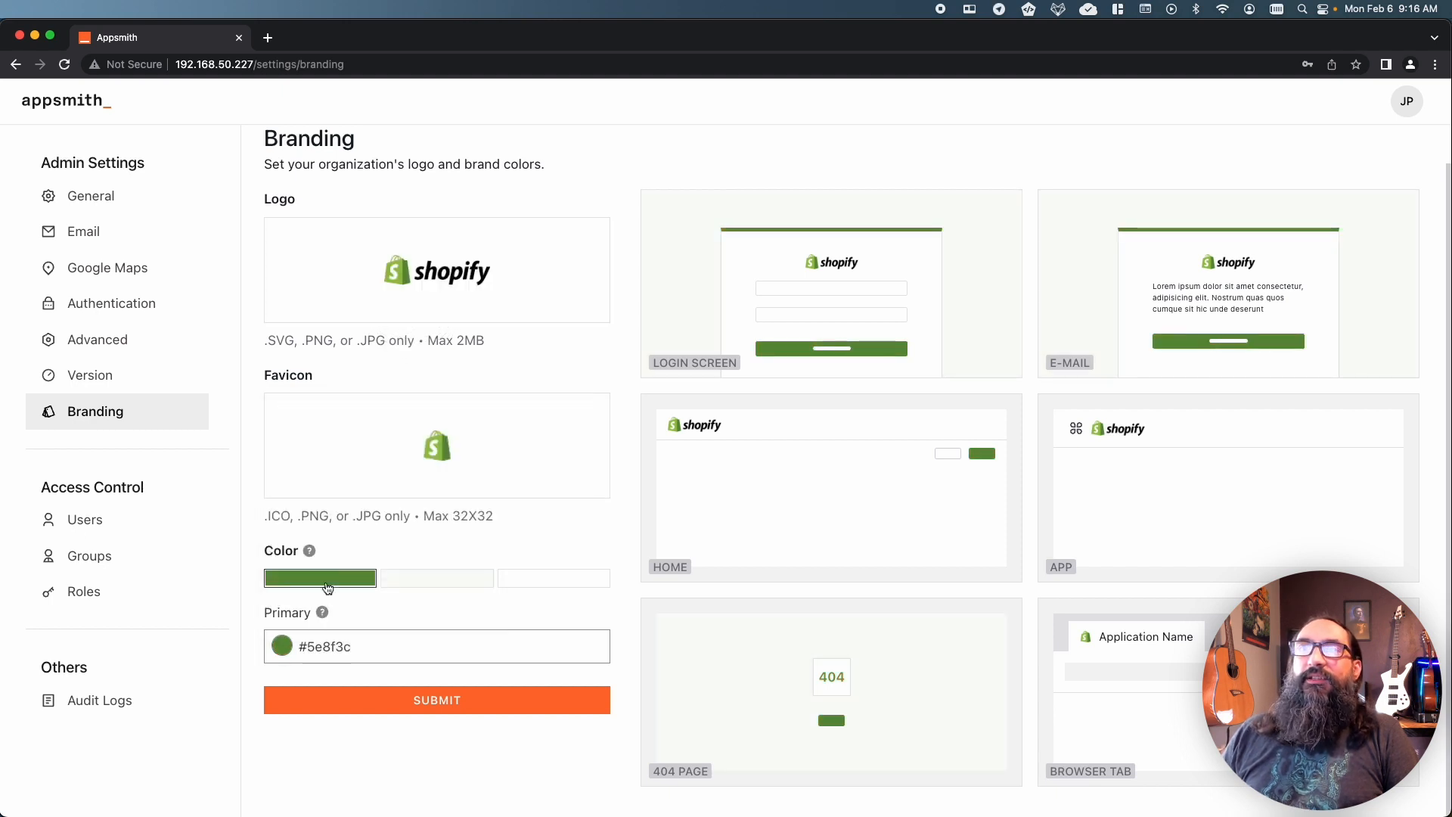
mouse_move(554, 578)
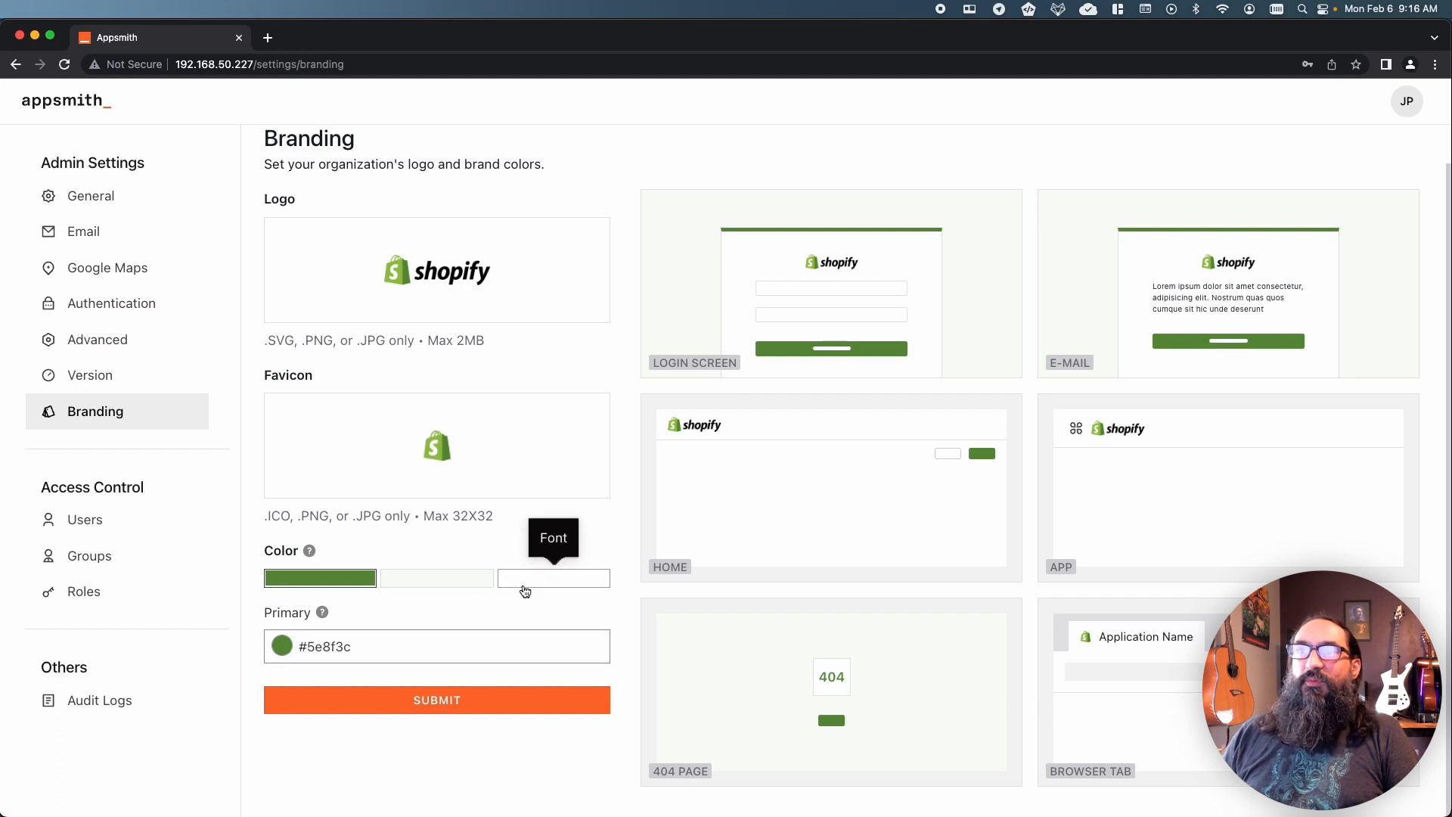
mouse_move(535, 580)
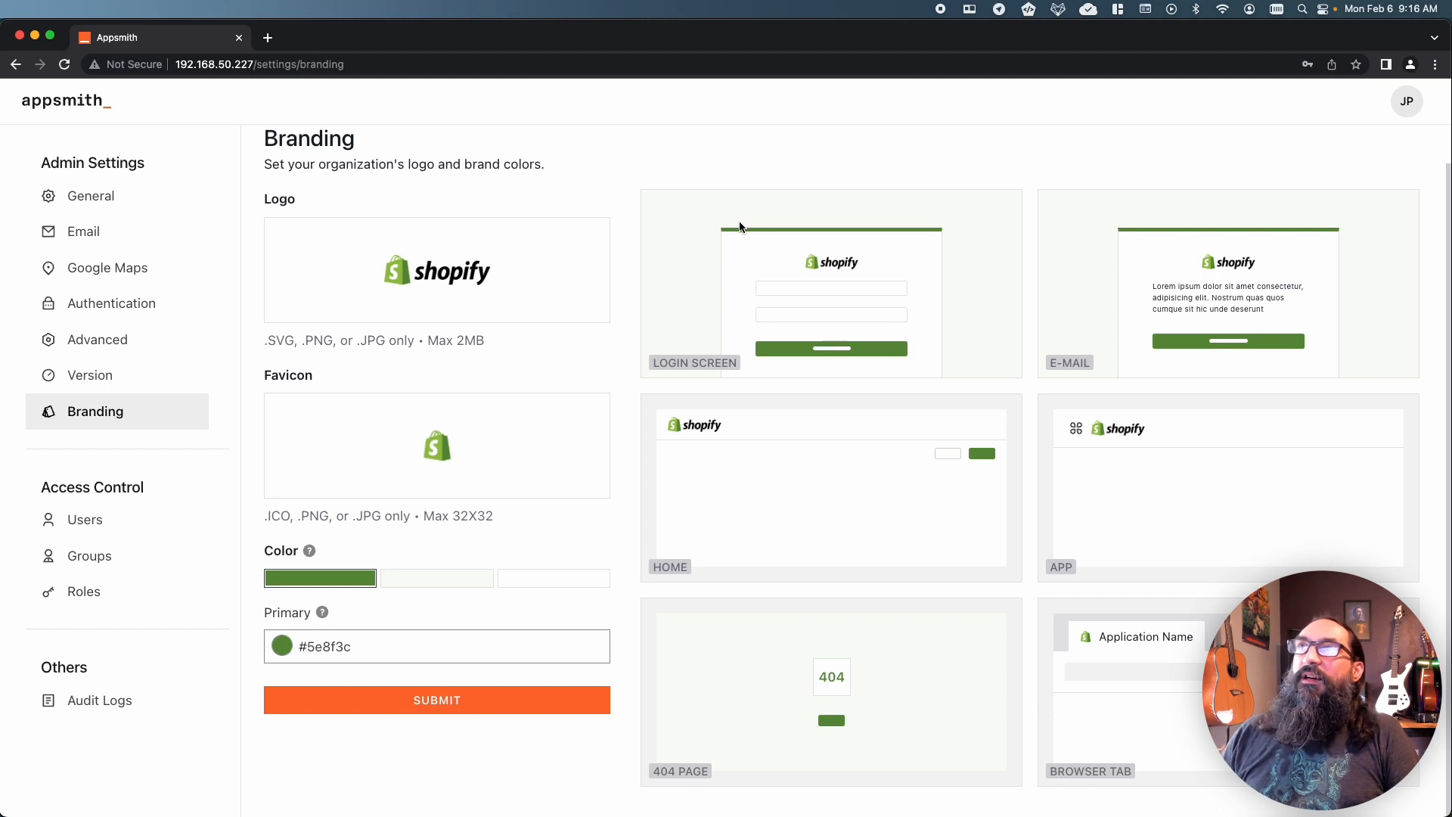
mouse_move(799, 348)
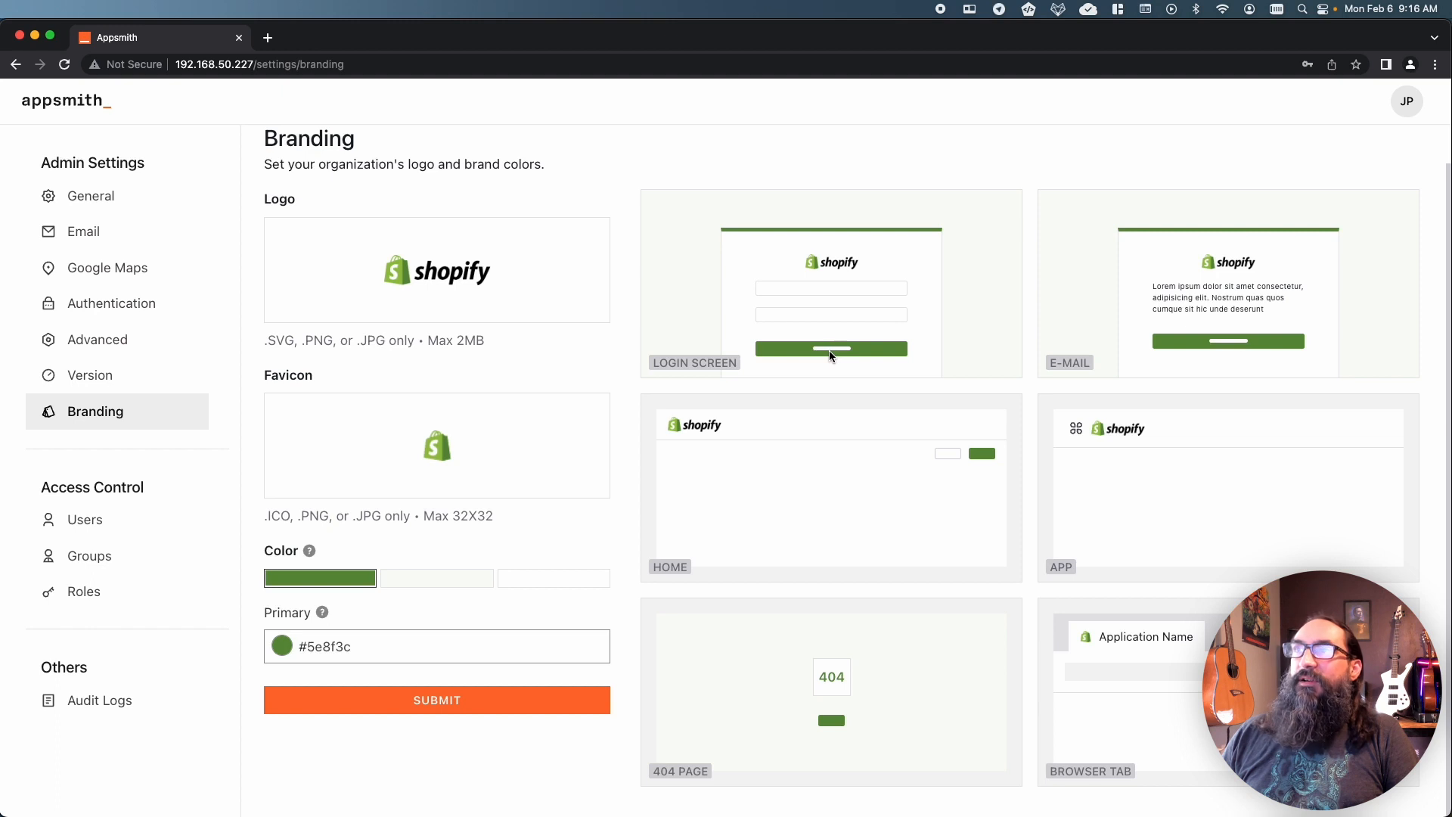
mouse_move(320, 578)
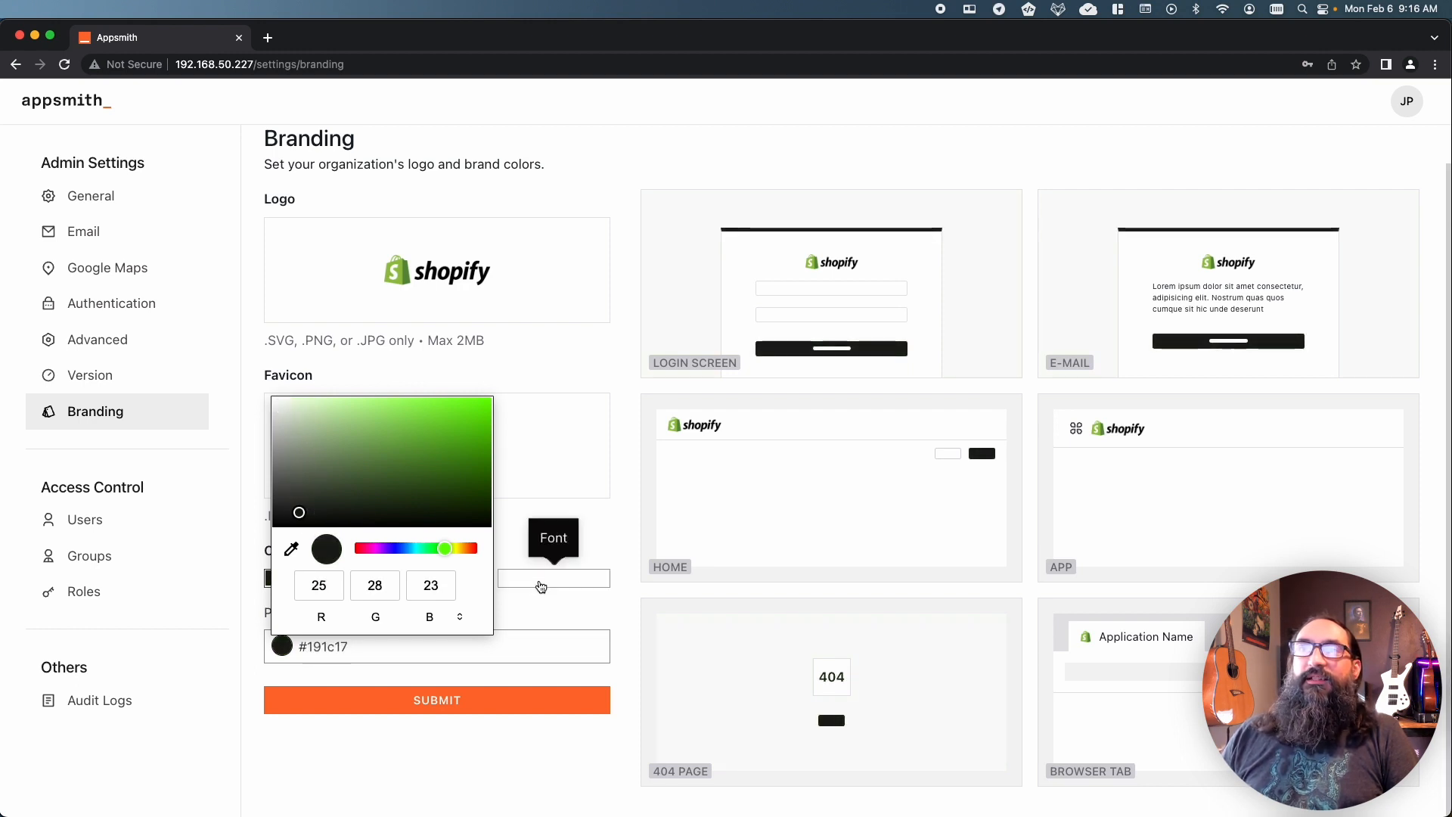
mouse_move(360, 496)
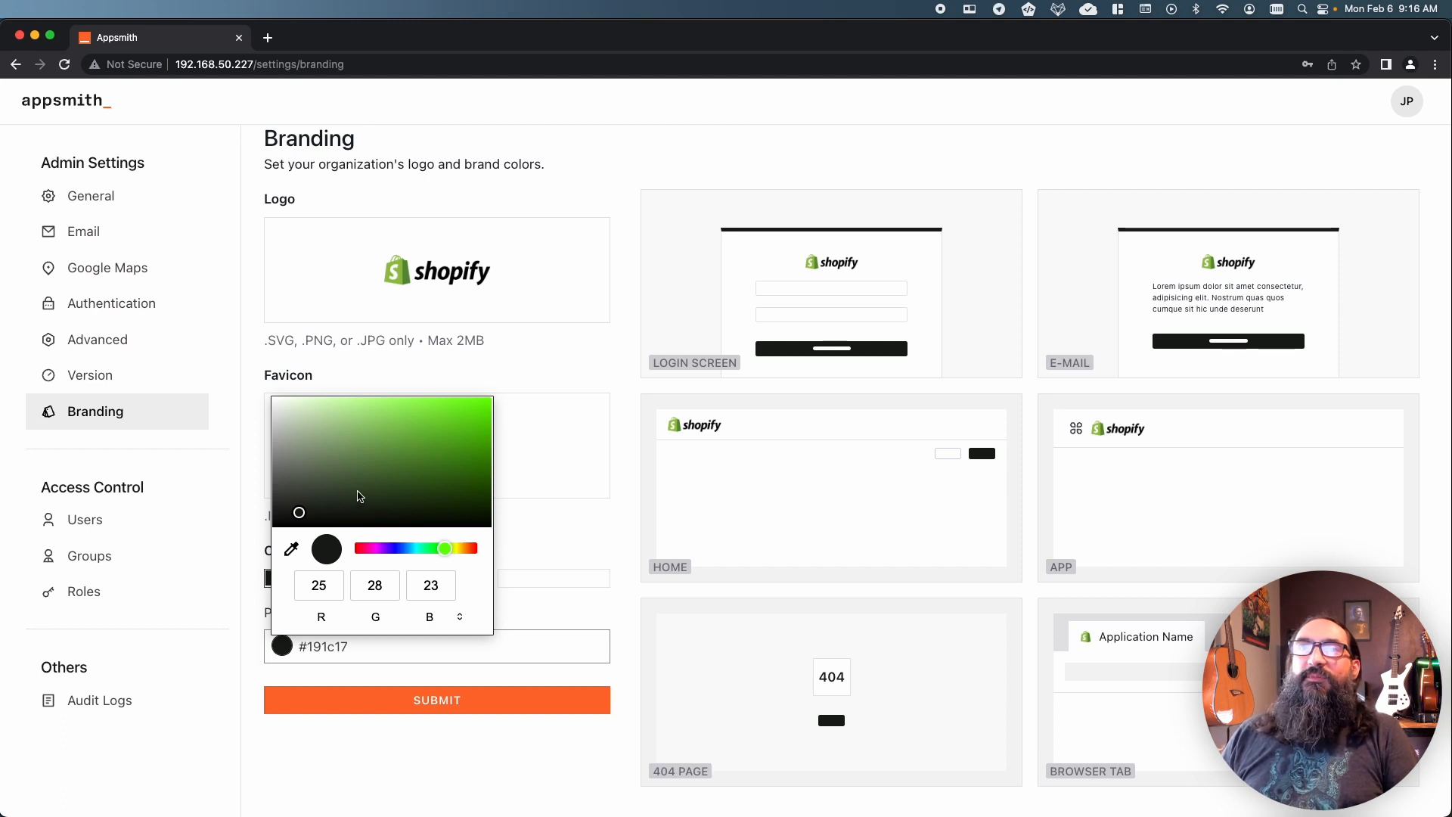
mouse_move(365, 464)
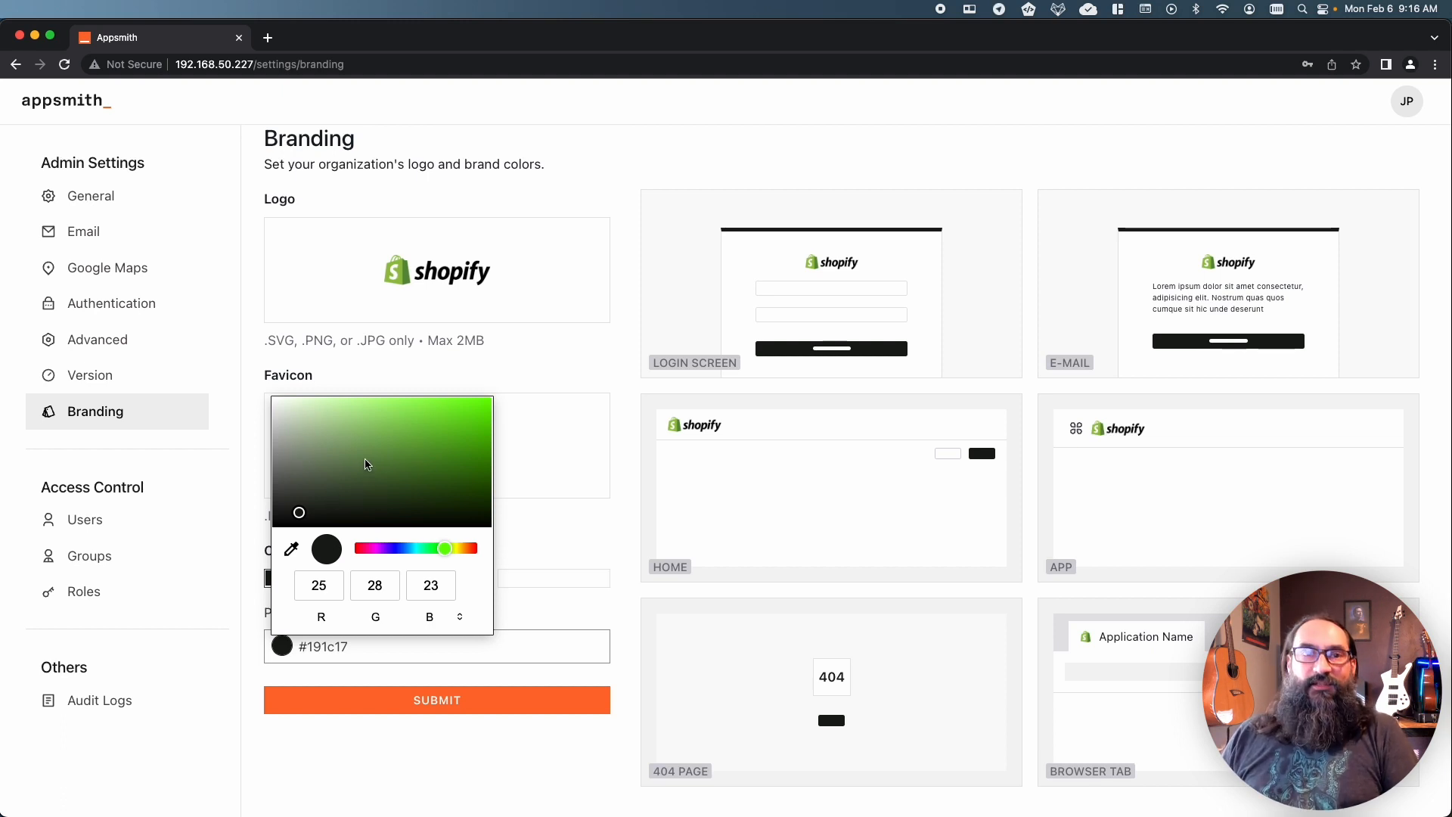
mouse_move(534, 543)
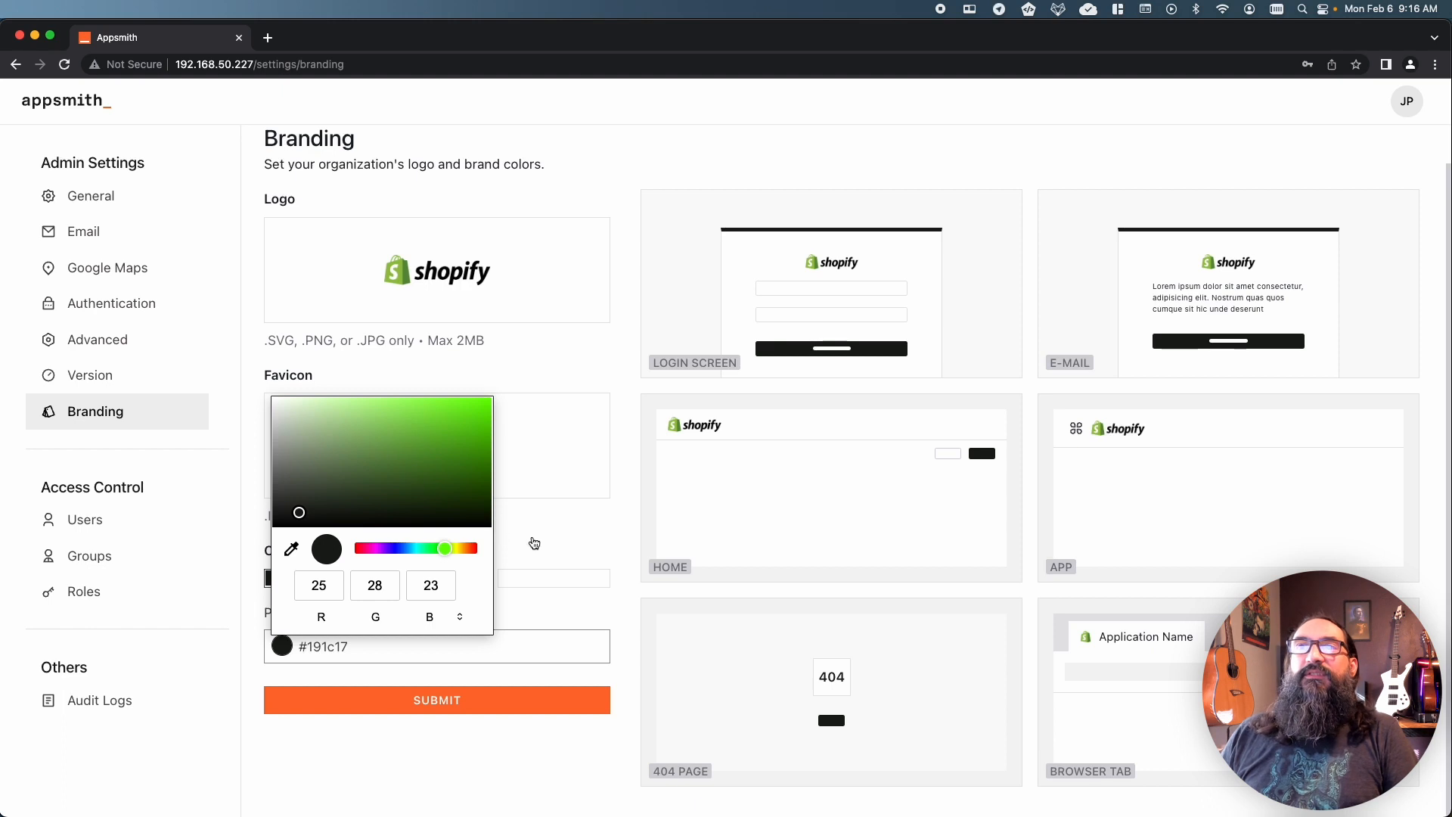
left_click(513, 590)
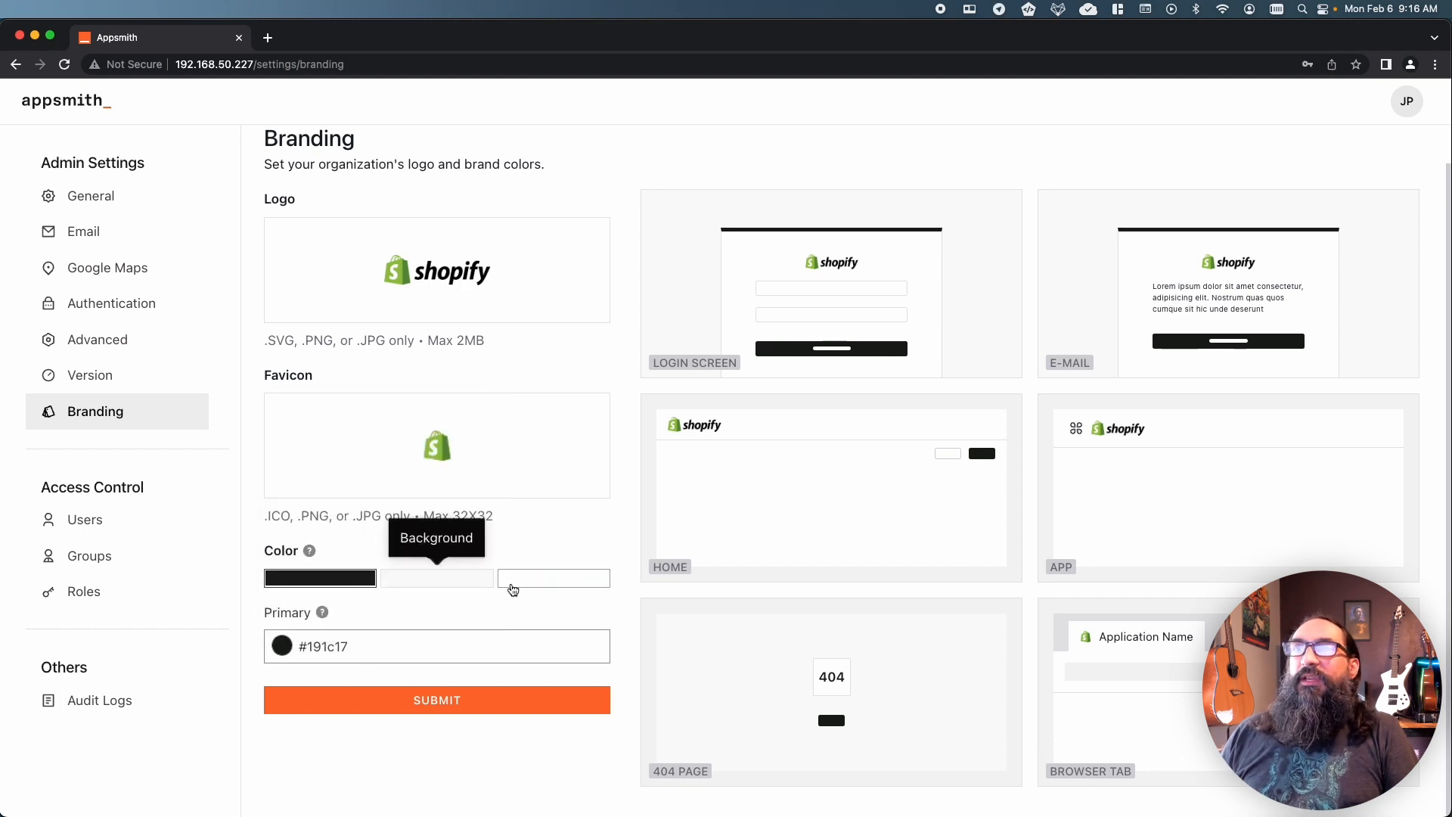
Set the Font colour to dark grey #363636 instead of white.
left_click(553, 578)
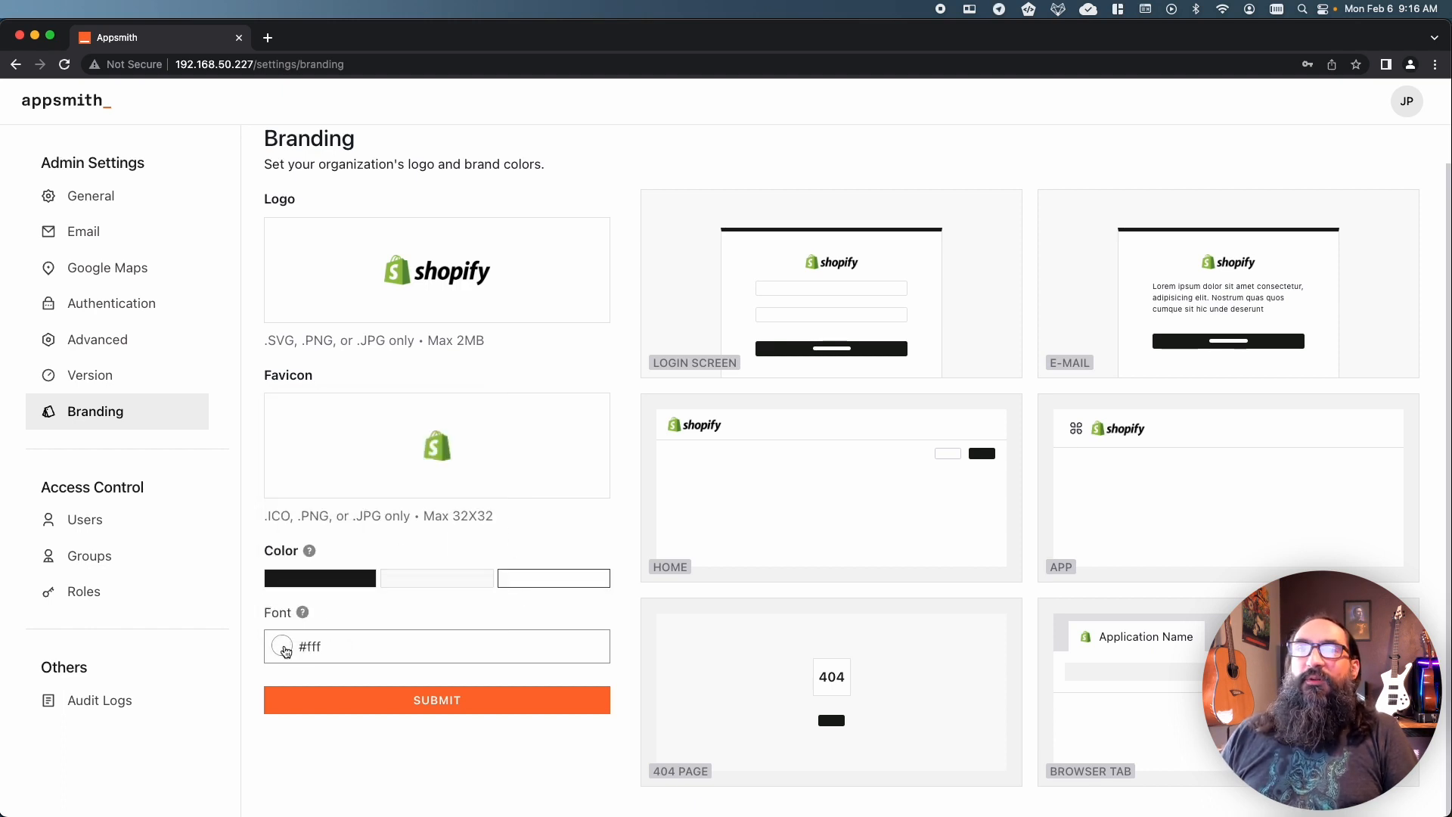
left_click(283, 646)
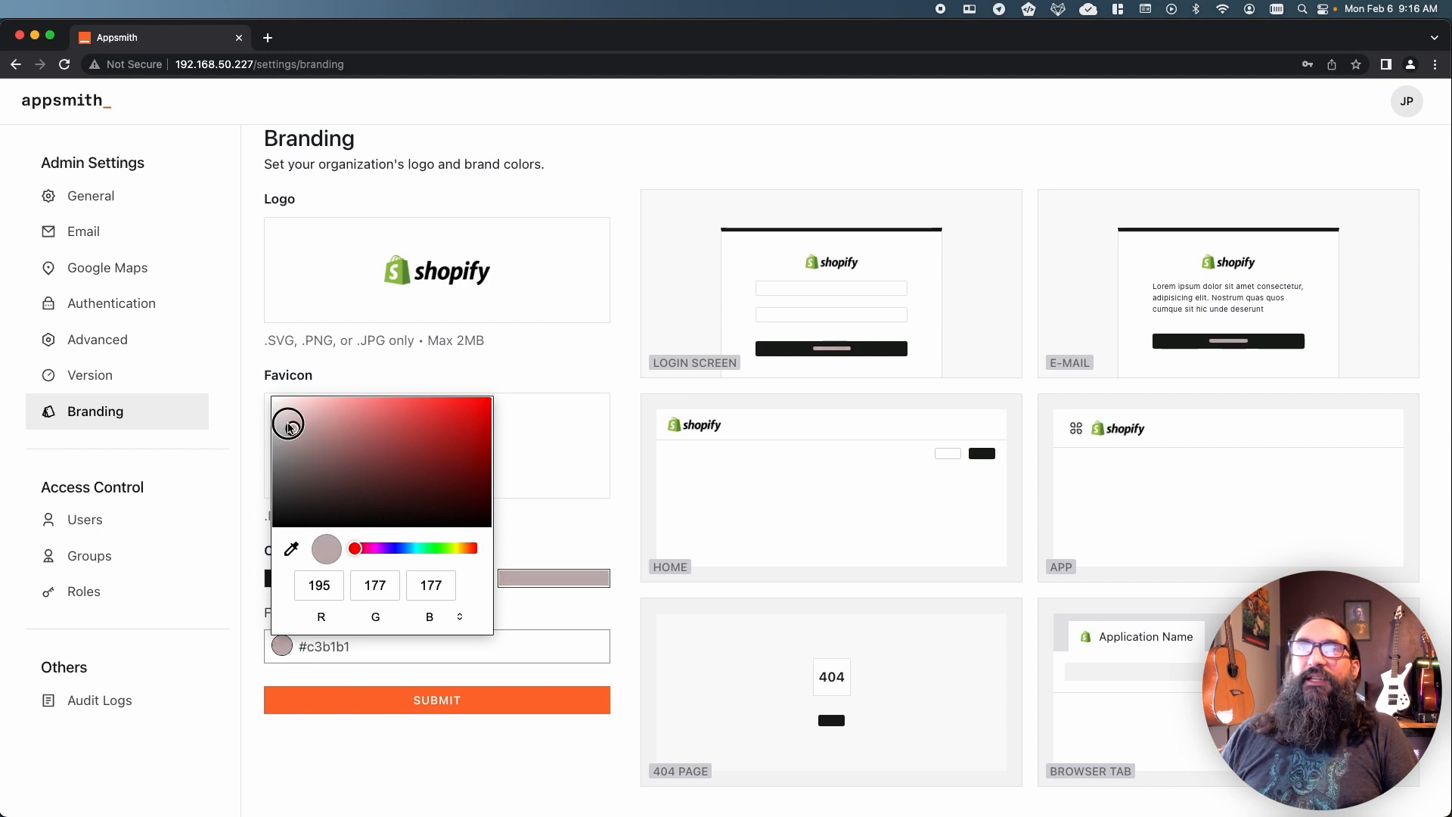
left_click(567, 536)
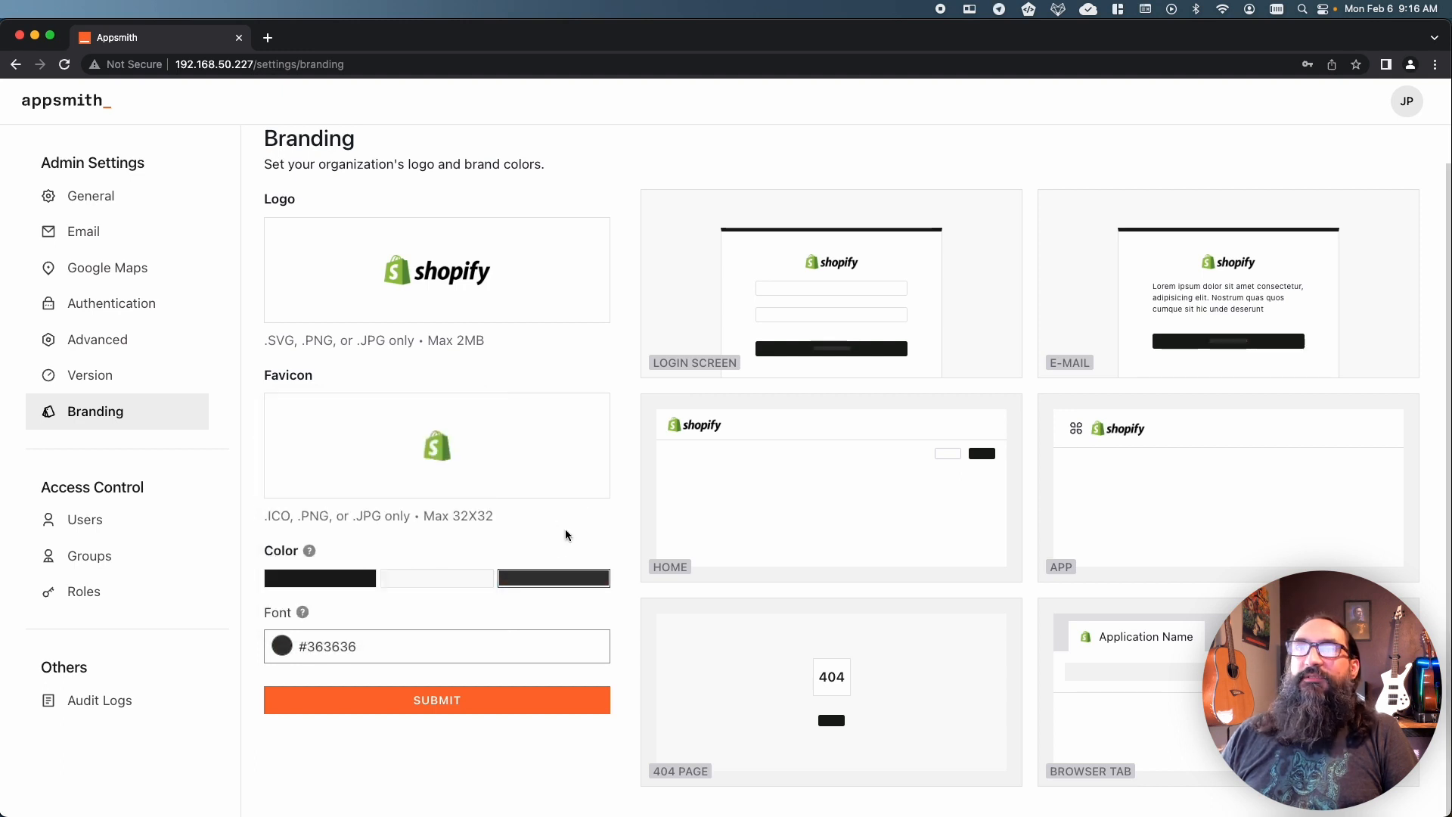
mouse_move(820, 355)
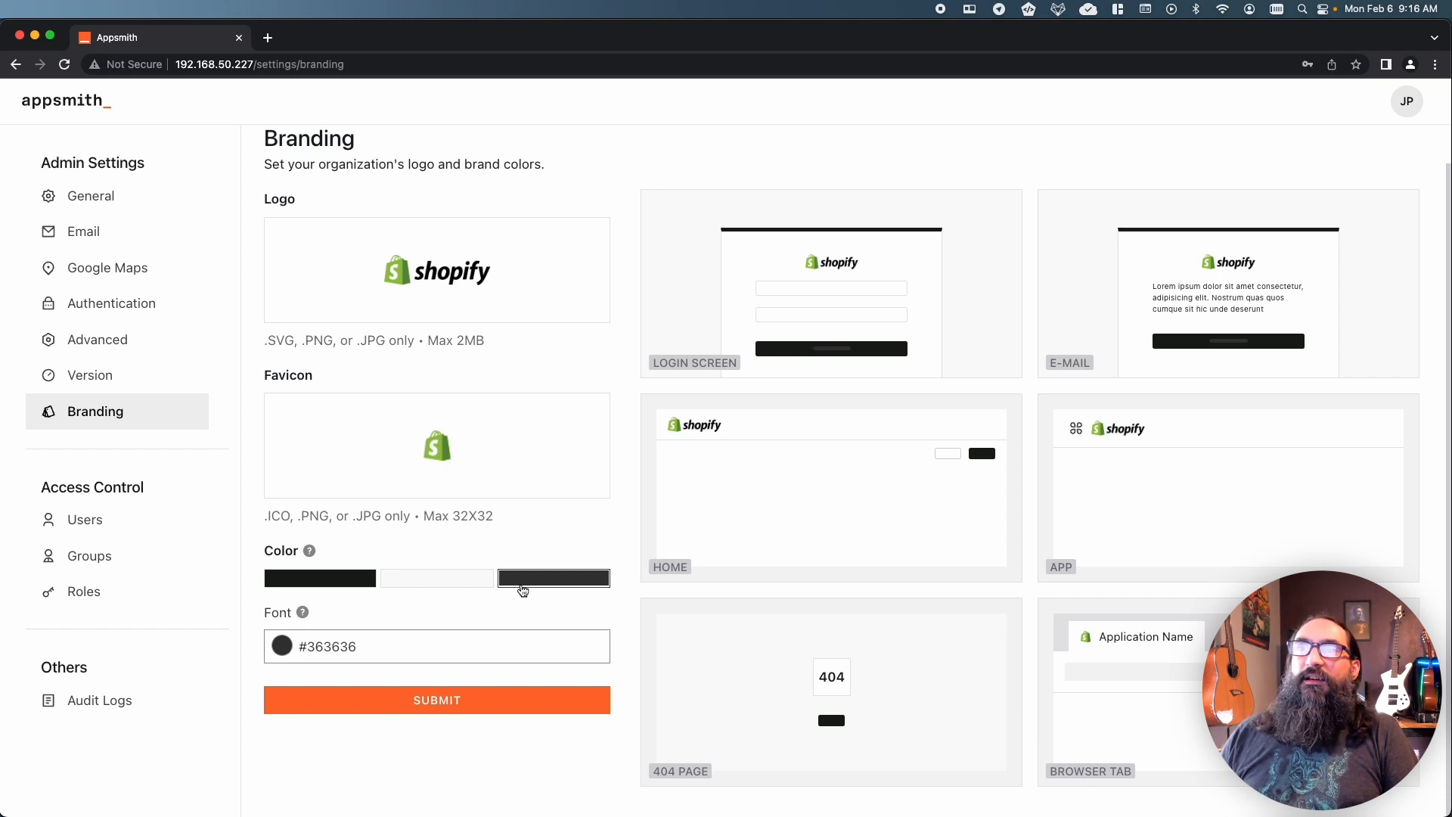
mouse_move(319, 578)
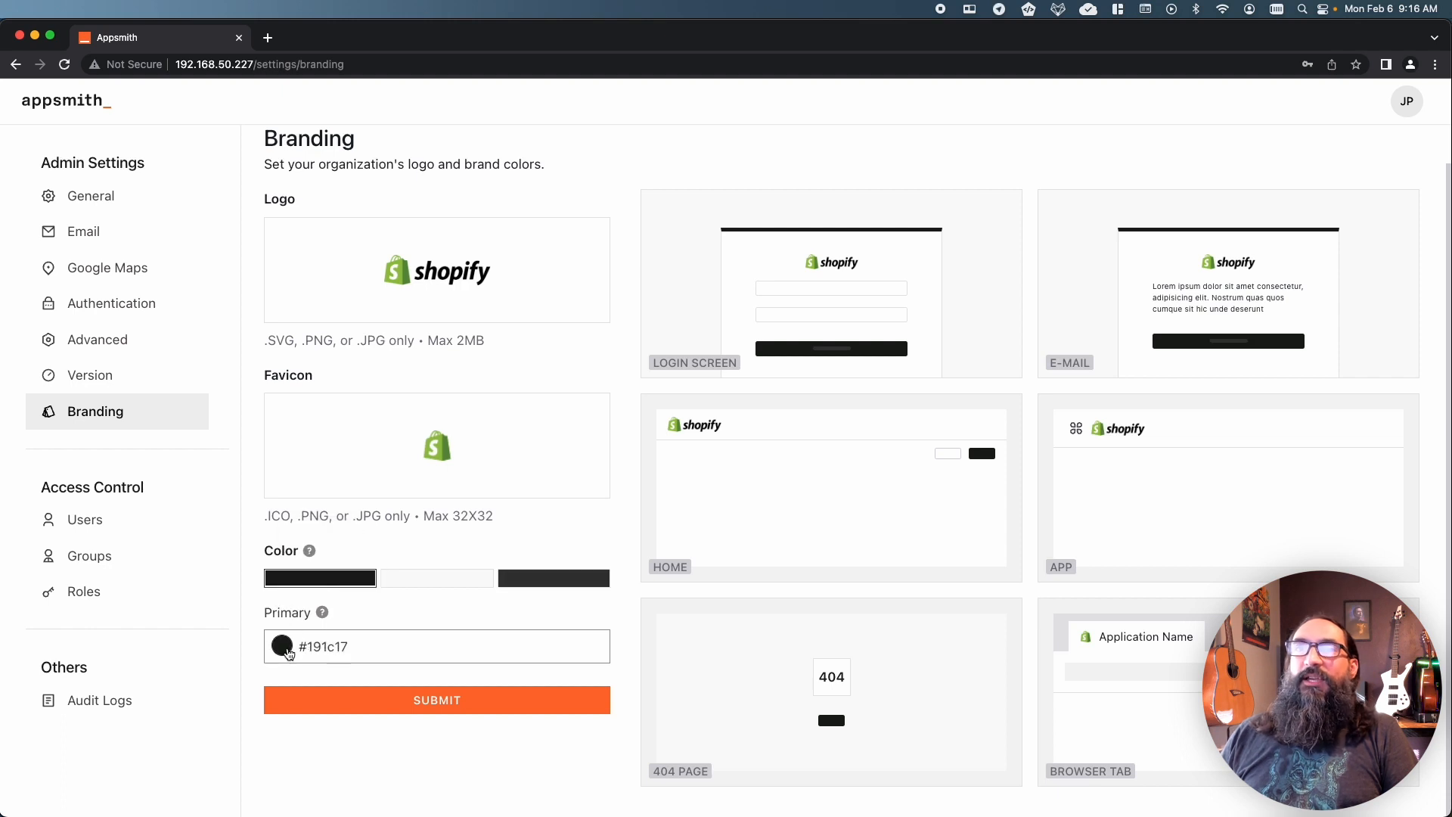
Enter green #5e8f3c as the primary colour and submit the branding.
left_click(282, 646)
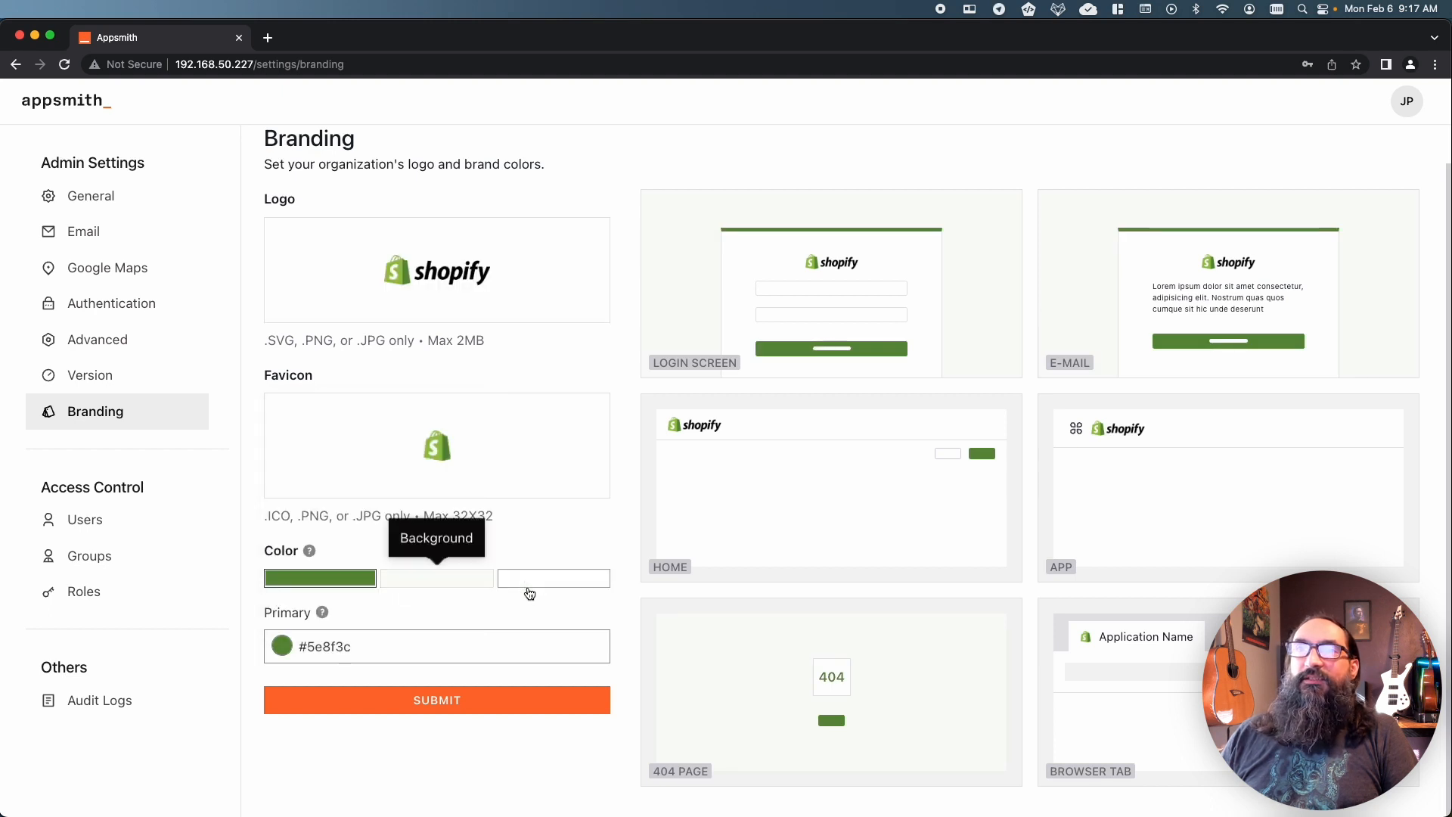
left_click(436, 699)
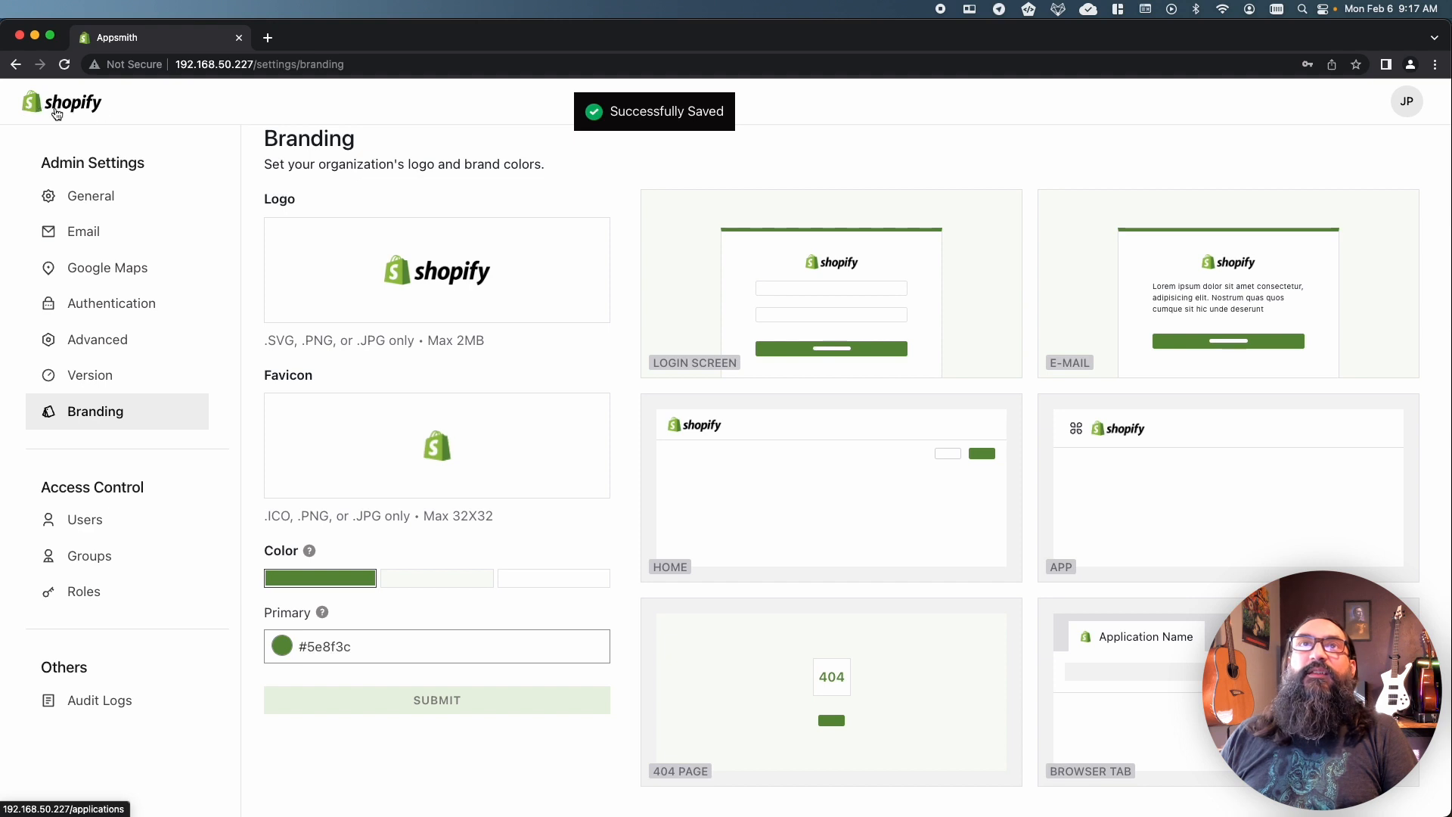
Return to the API demo app via the header logo and show the JP account menu.
left_click(60, 101)
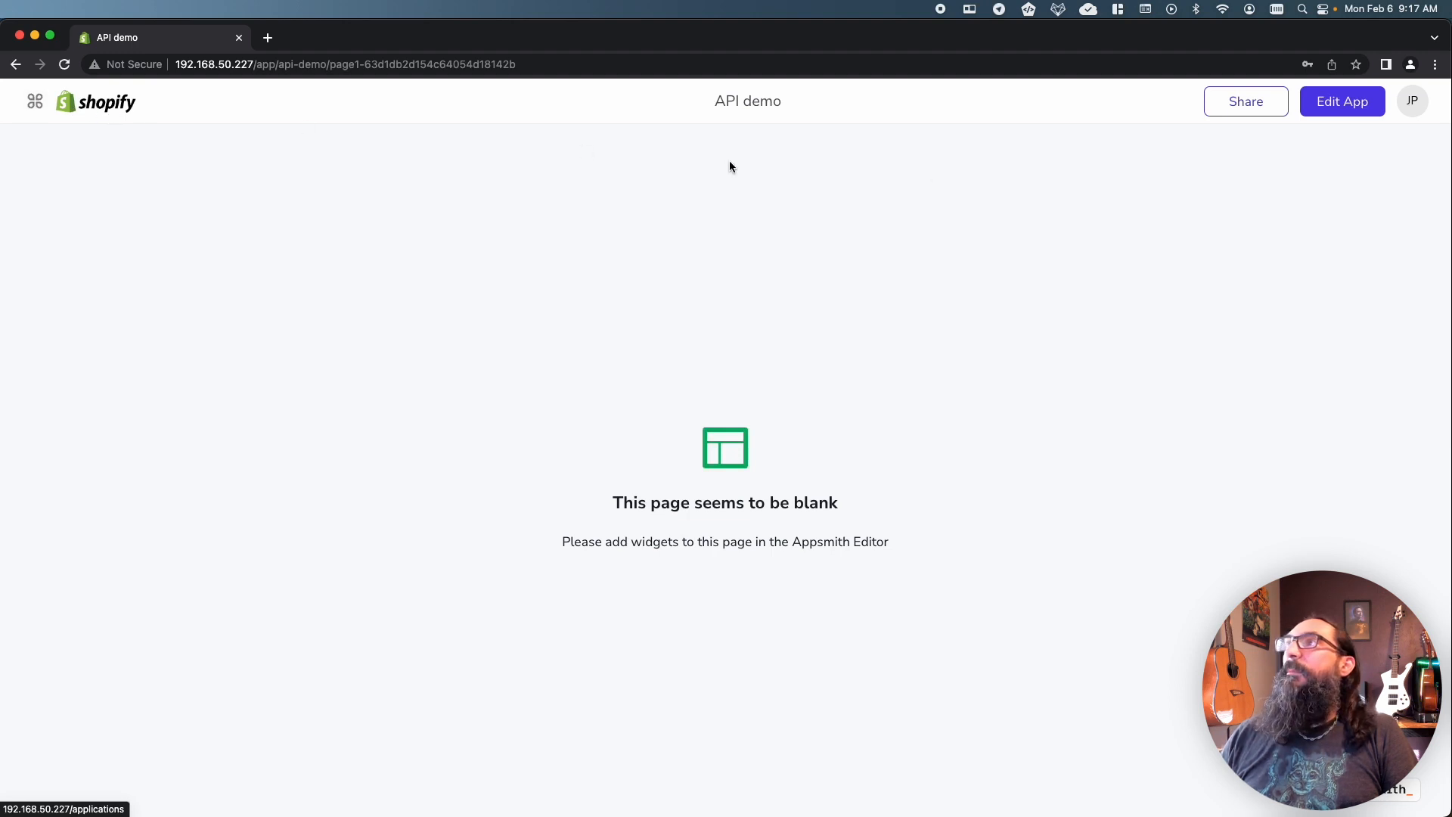
left_click(1411, 102)
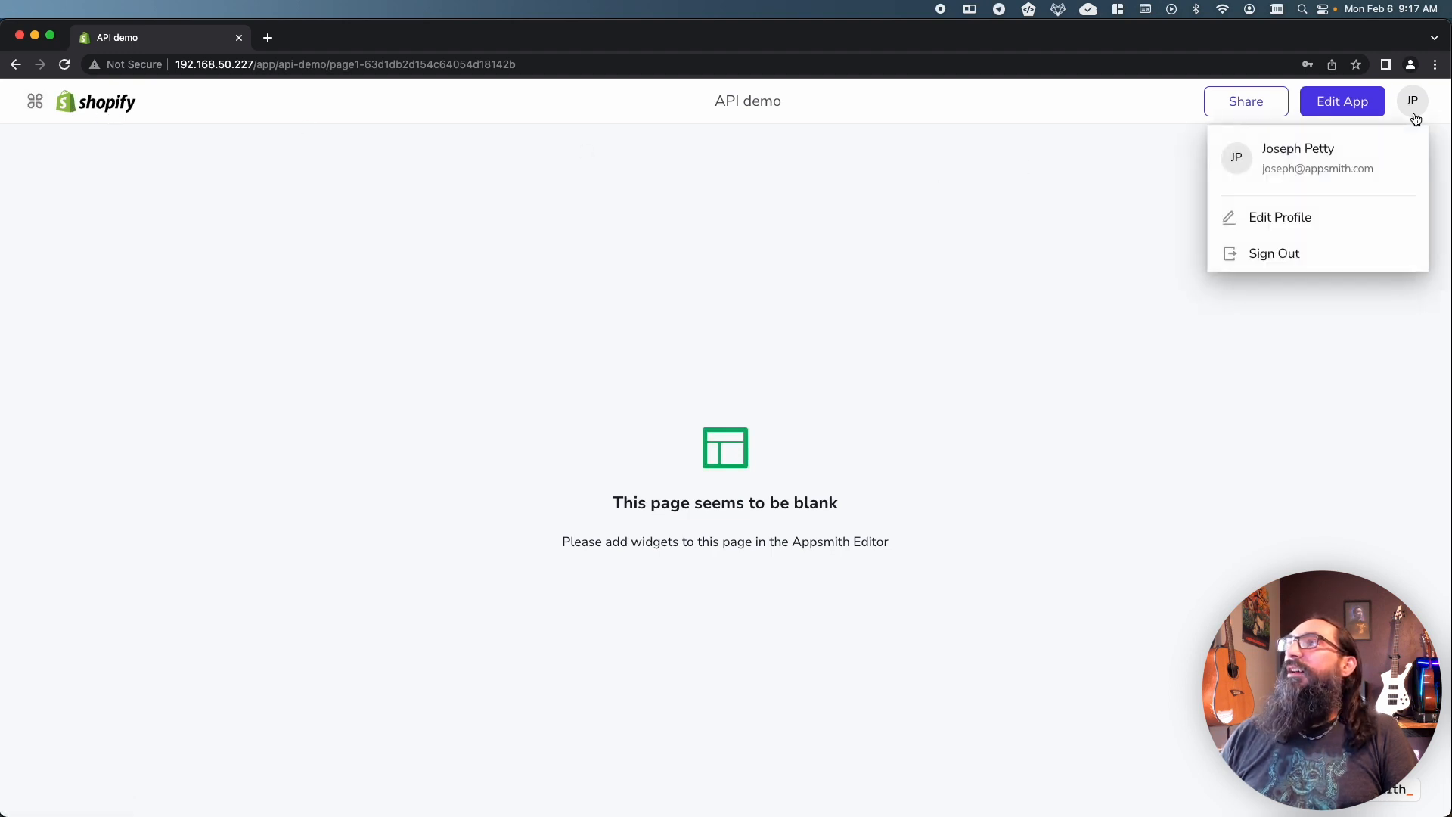
mouse_move(1059, 157)
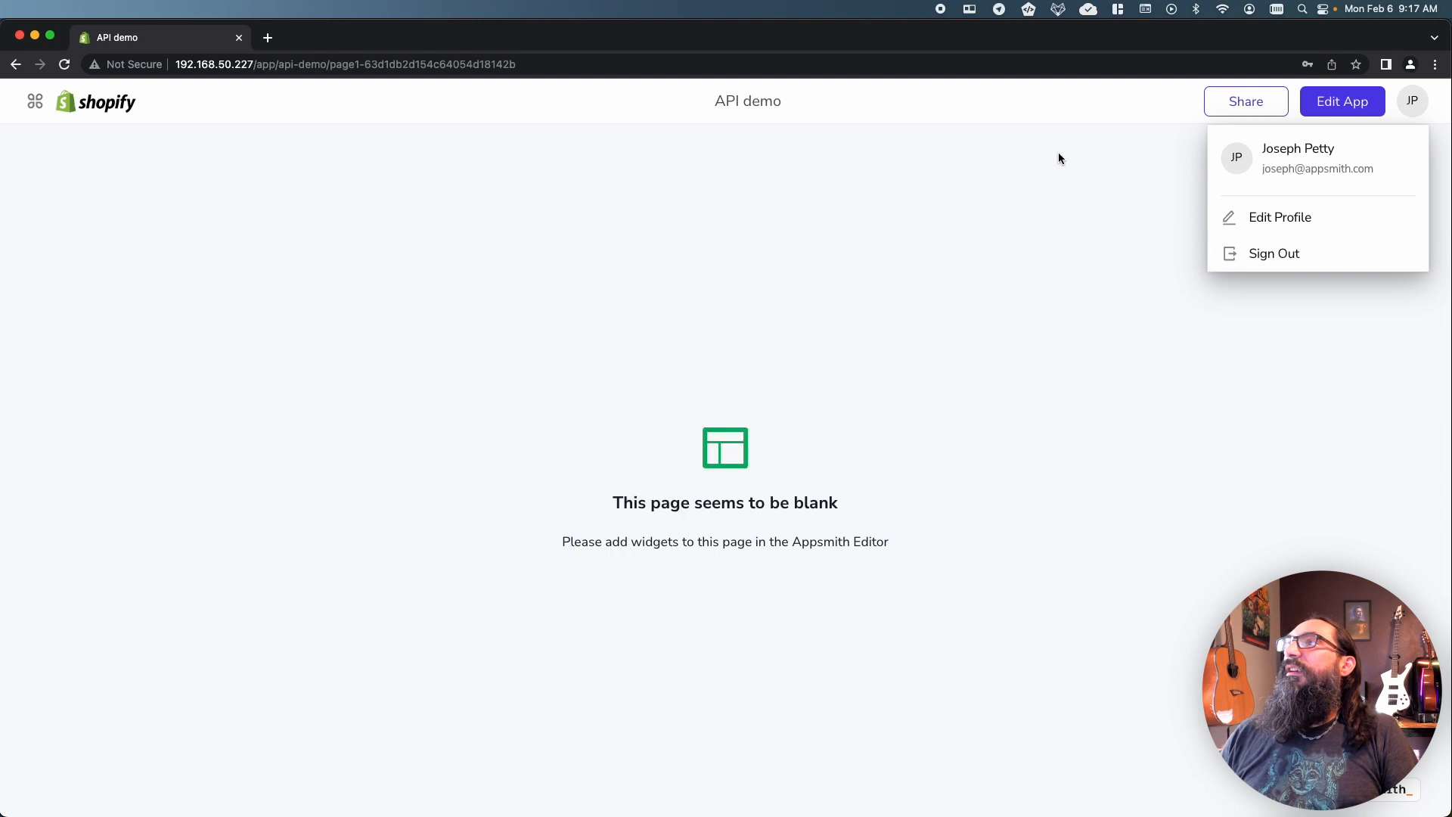
Sign out to the green Shopify-branded login page, then sign back in with email and password.
left_click(1274, 252)
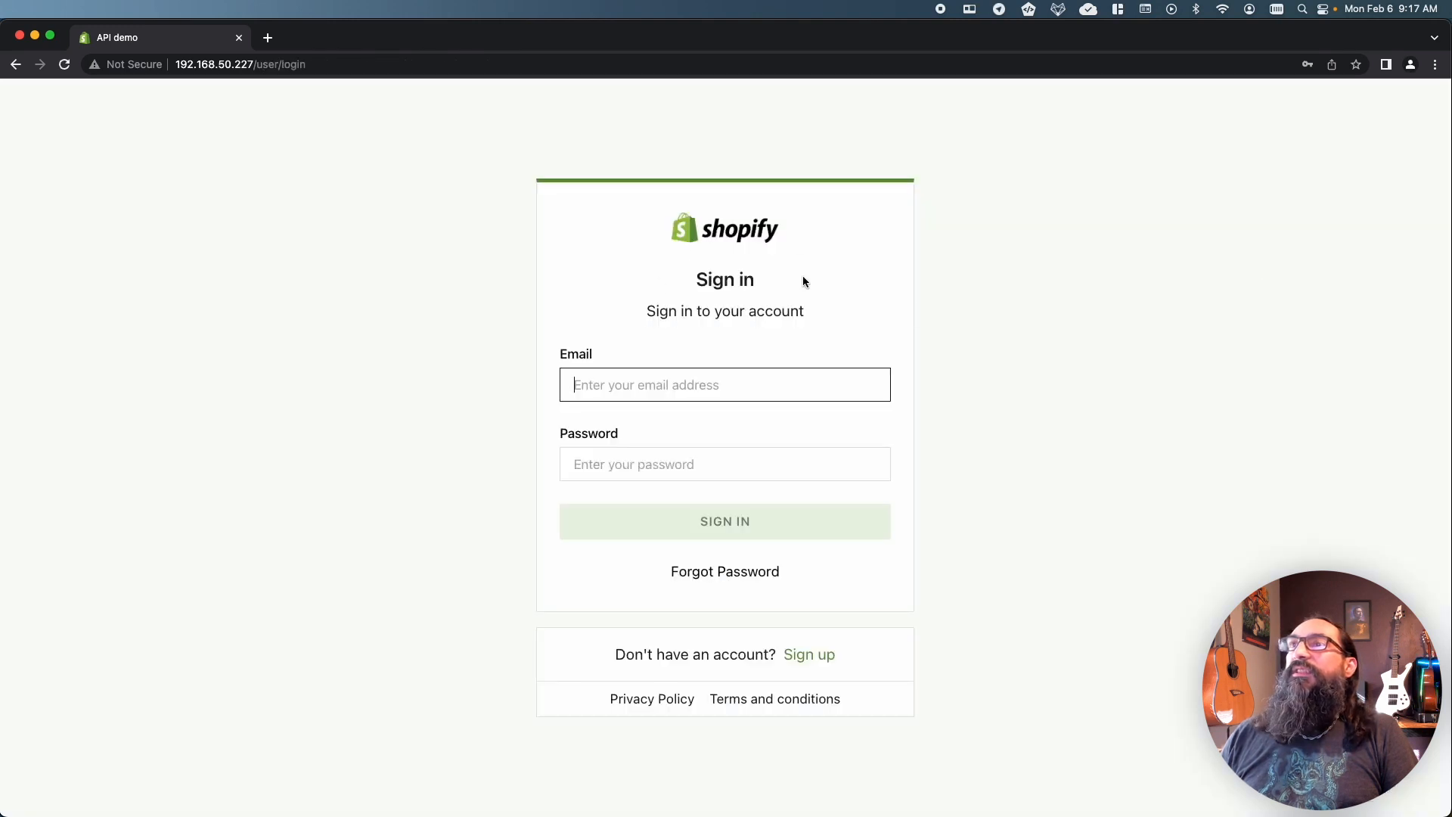
mouse_move(585, 201)
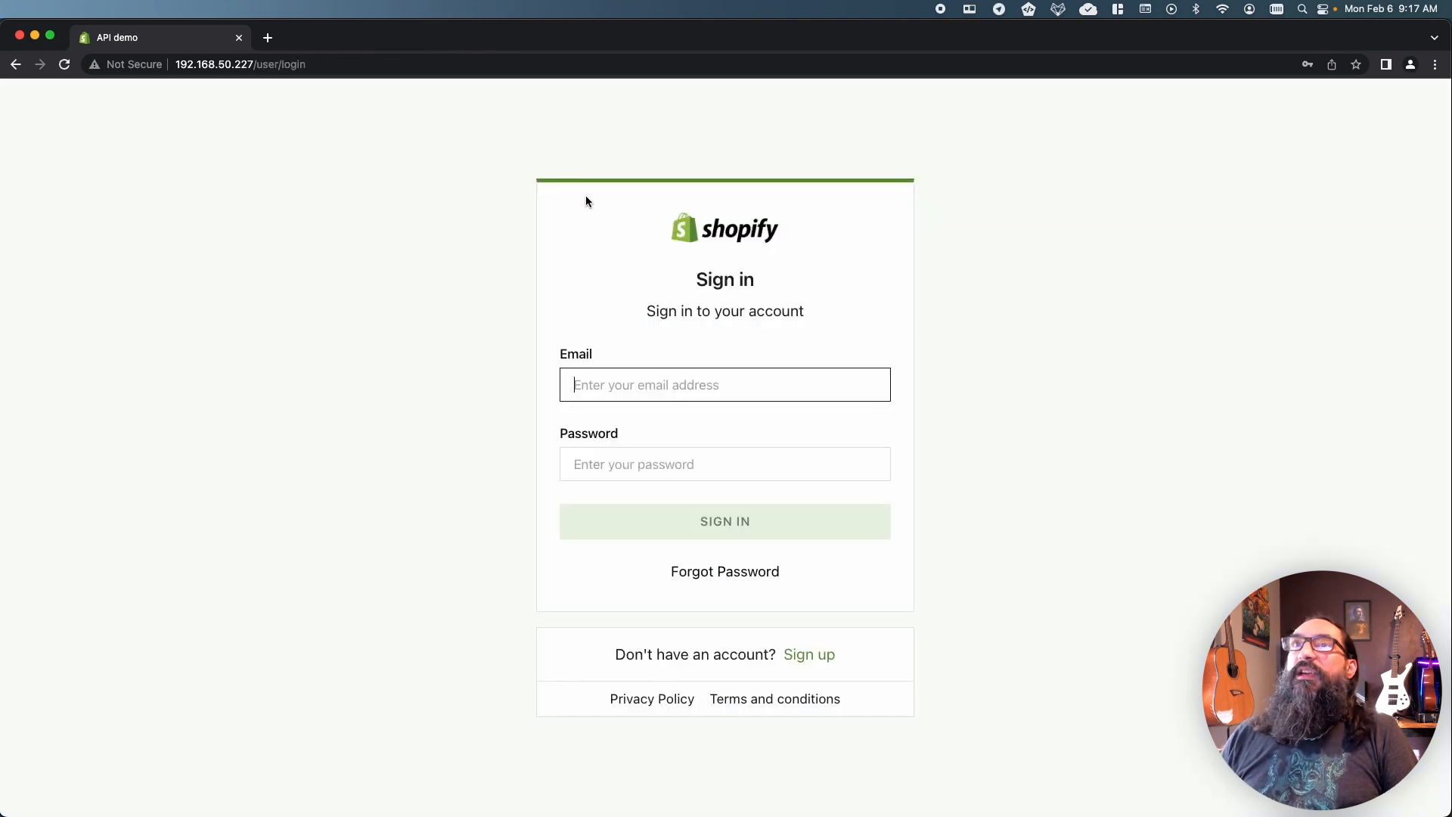
mouse_move(665, 448)
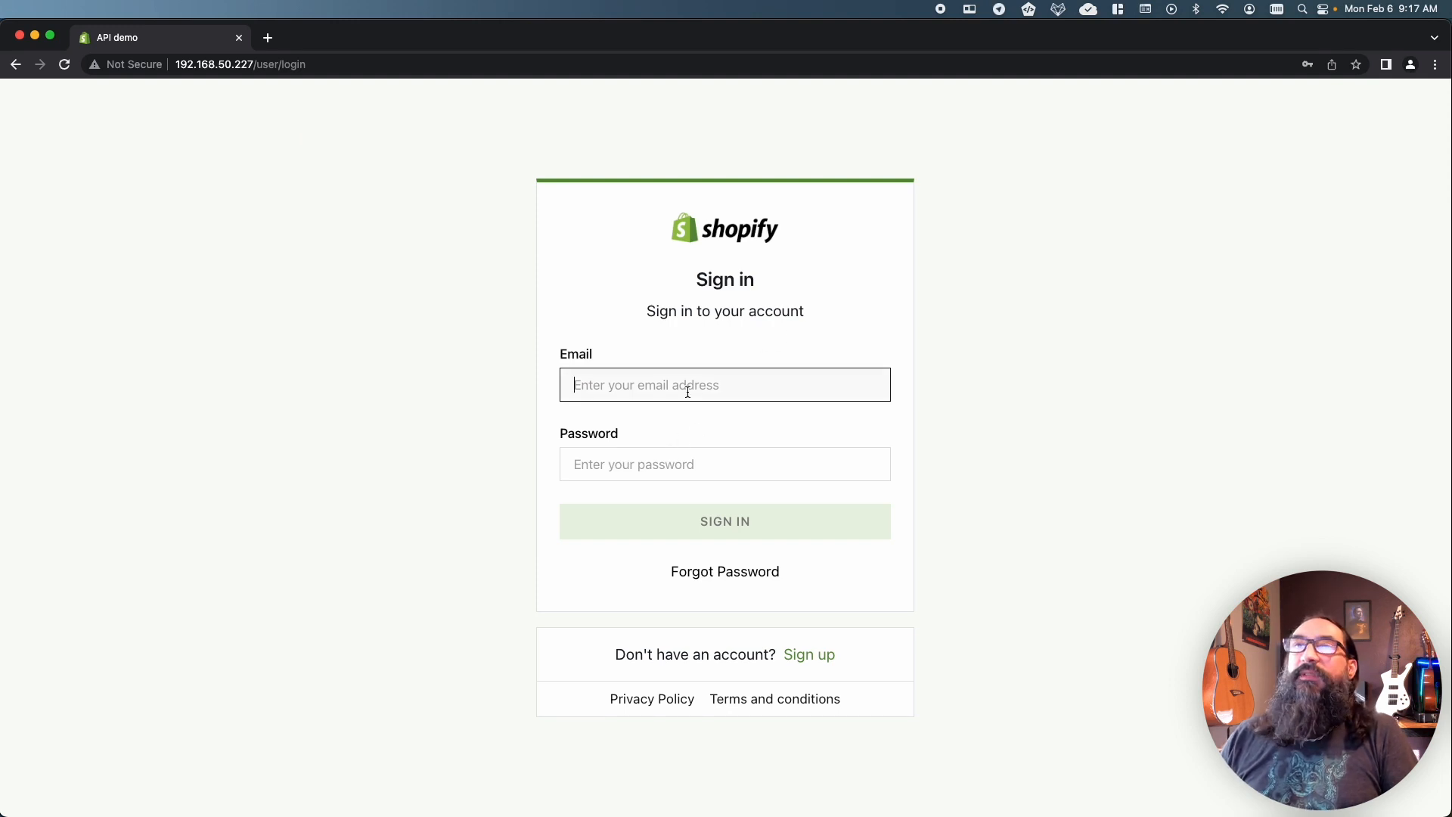
left_click(724, 385)
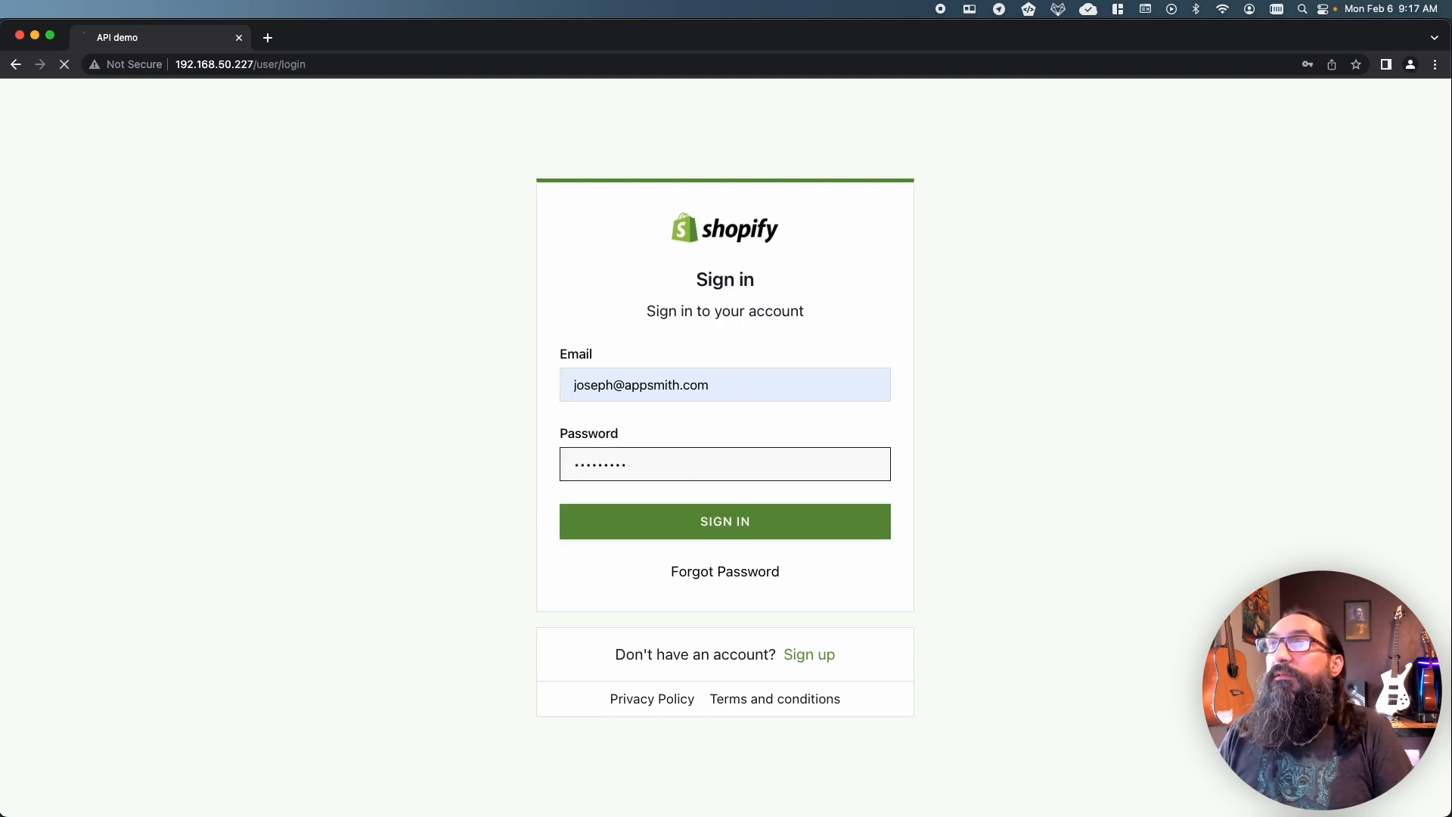
left_click(724, 520)
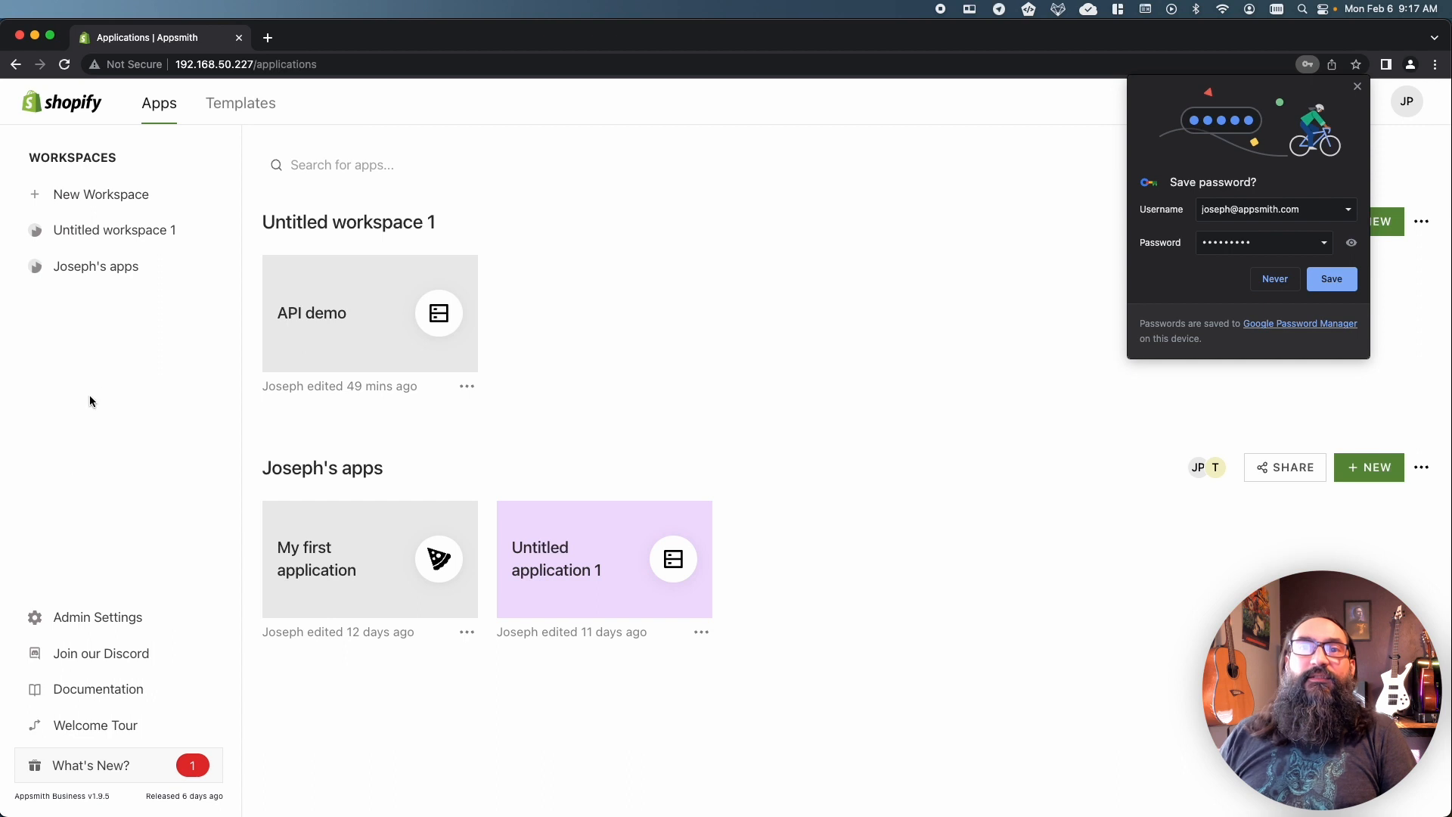
In Branding, upload banner.png from the dev agency folder as the Devsmith logo.
left_click(97, 617)
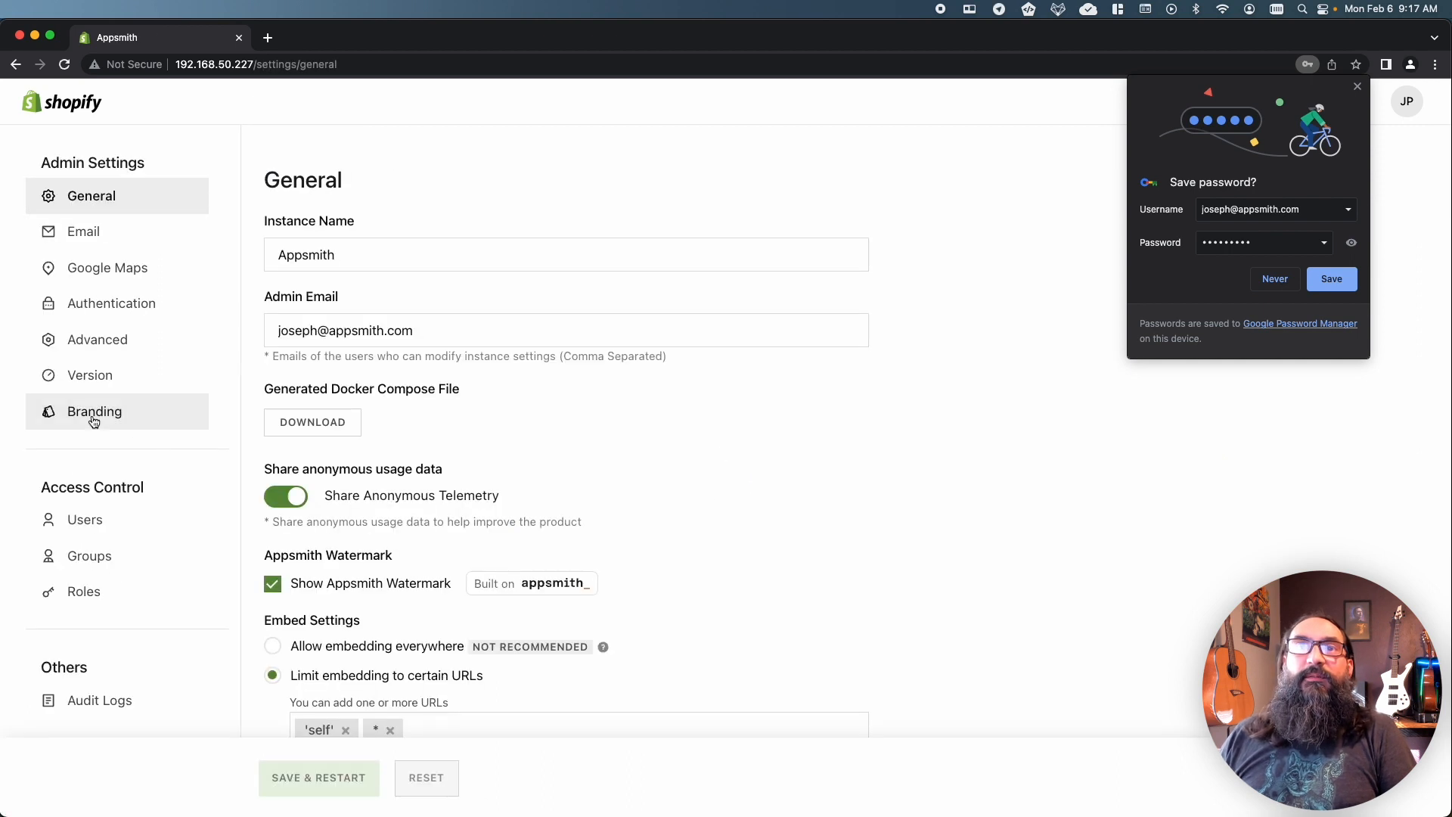
left_click(94, 411)
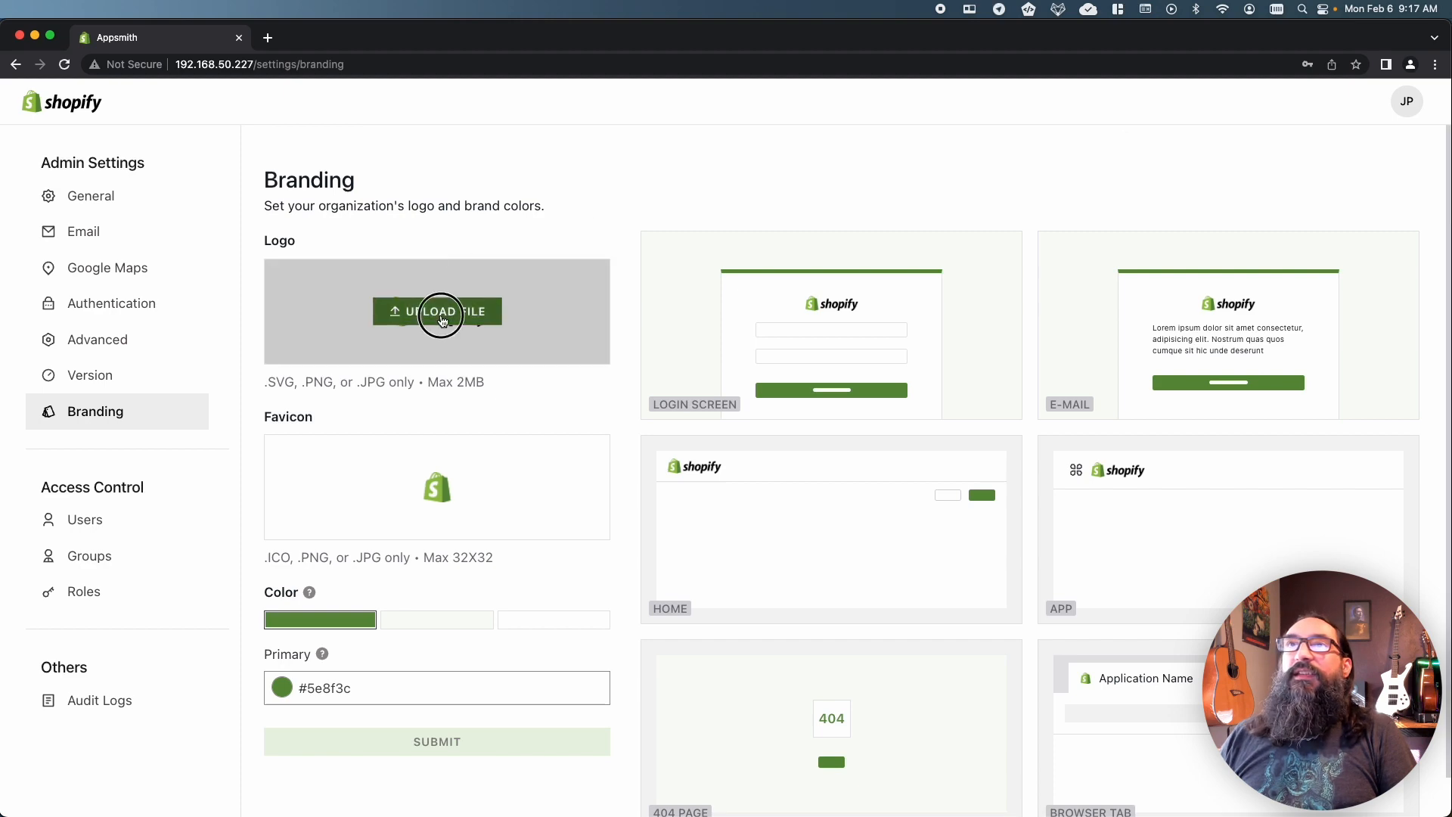
left_click(437, 312)
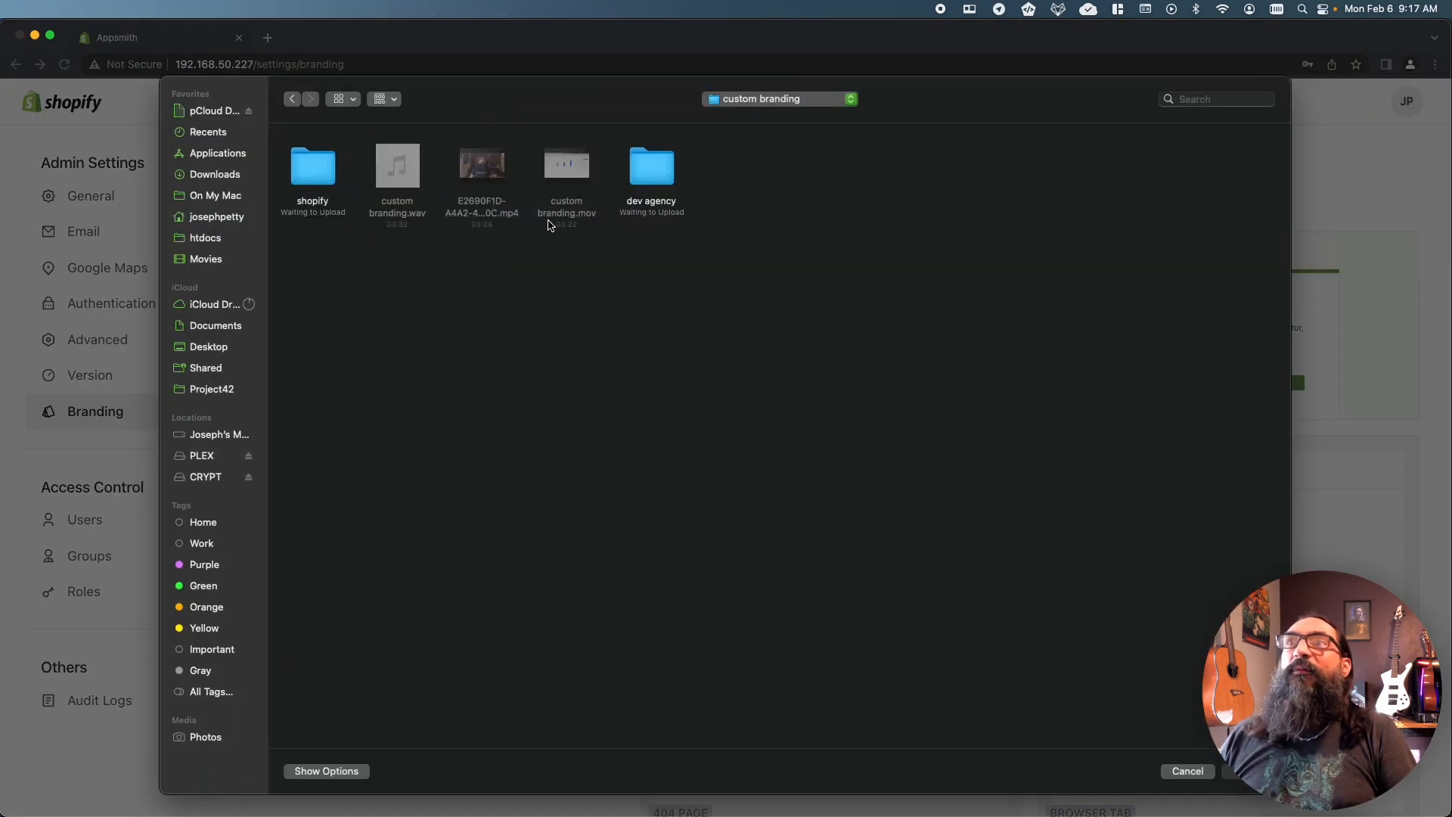
double_click(651, 166)
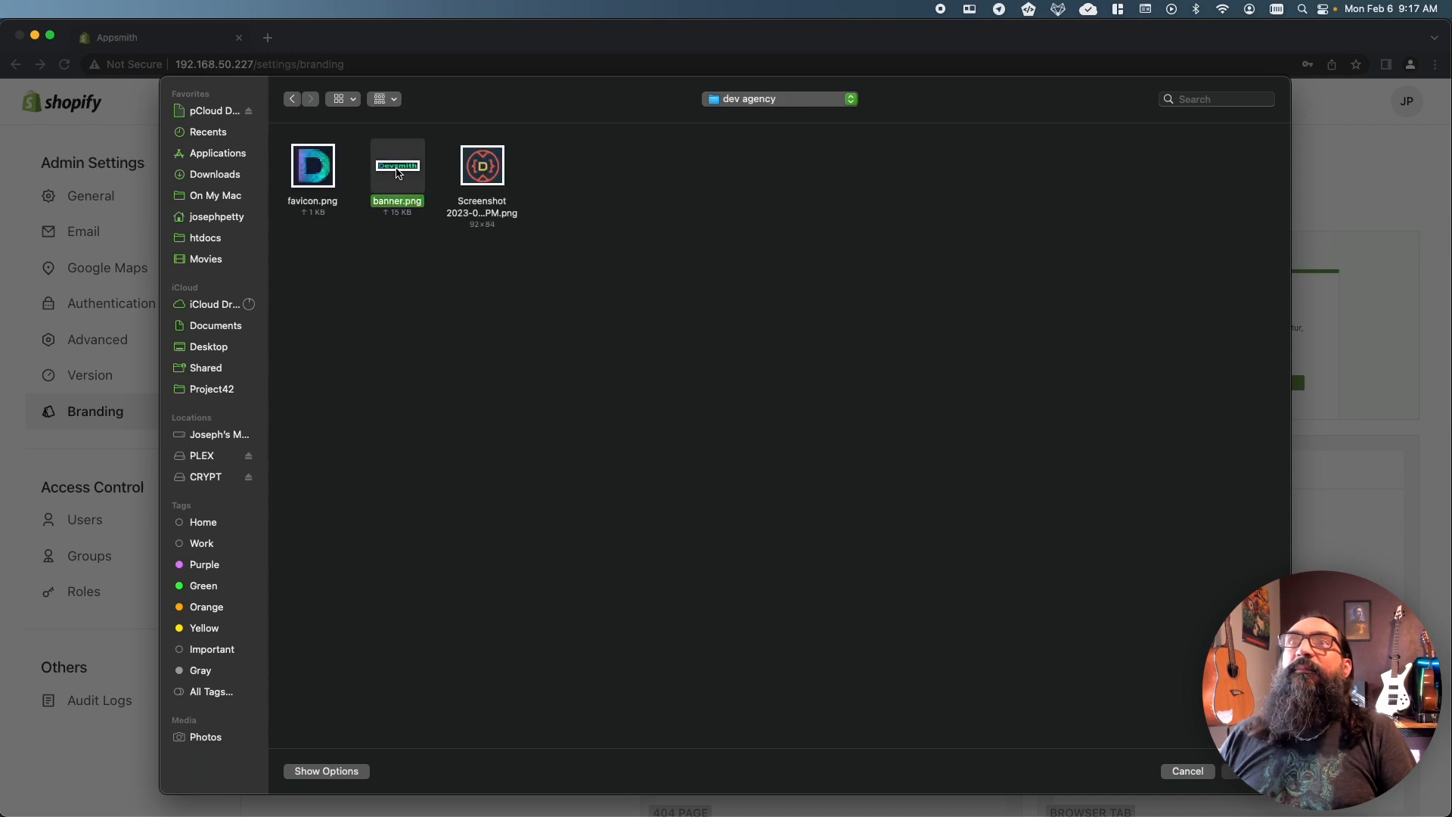
left_click(312, 165)
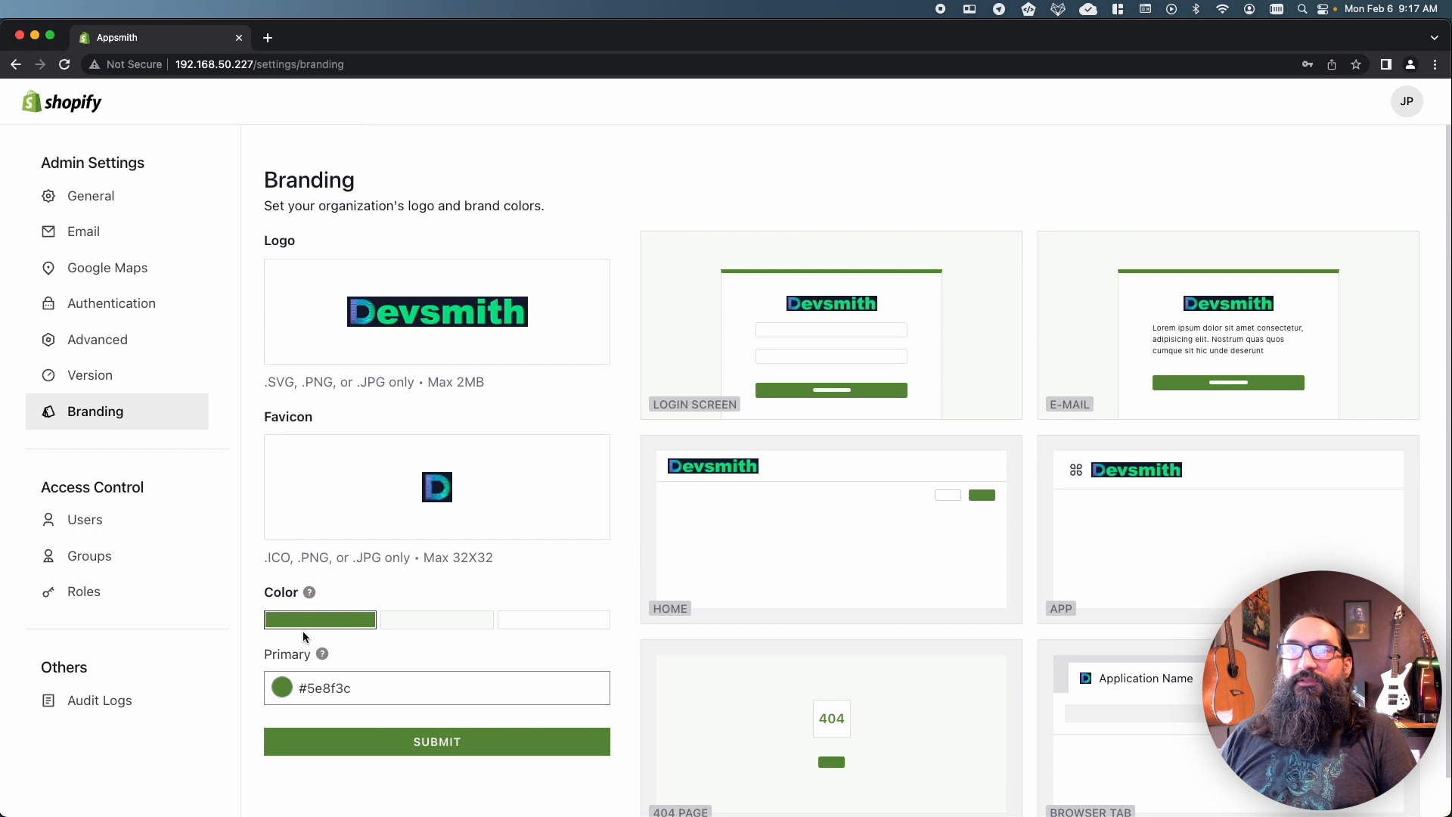
Set Primary #04e387, Background #141c33 and Font #ffffff, then submit the branding.
left_click(320, 619)
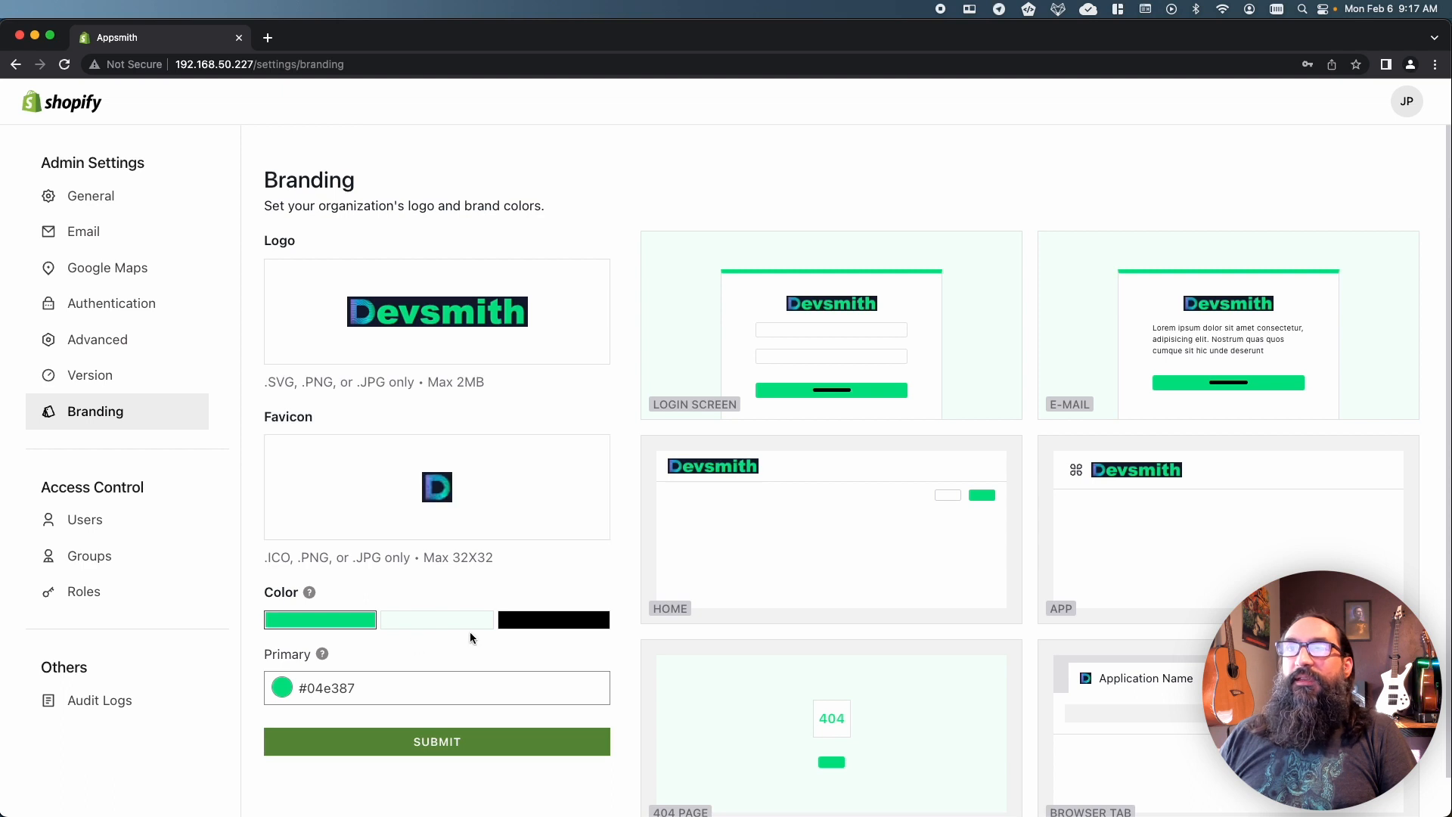
left_click(436, 620)
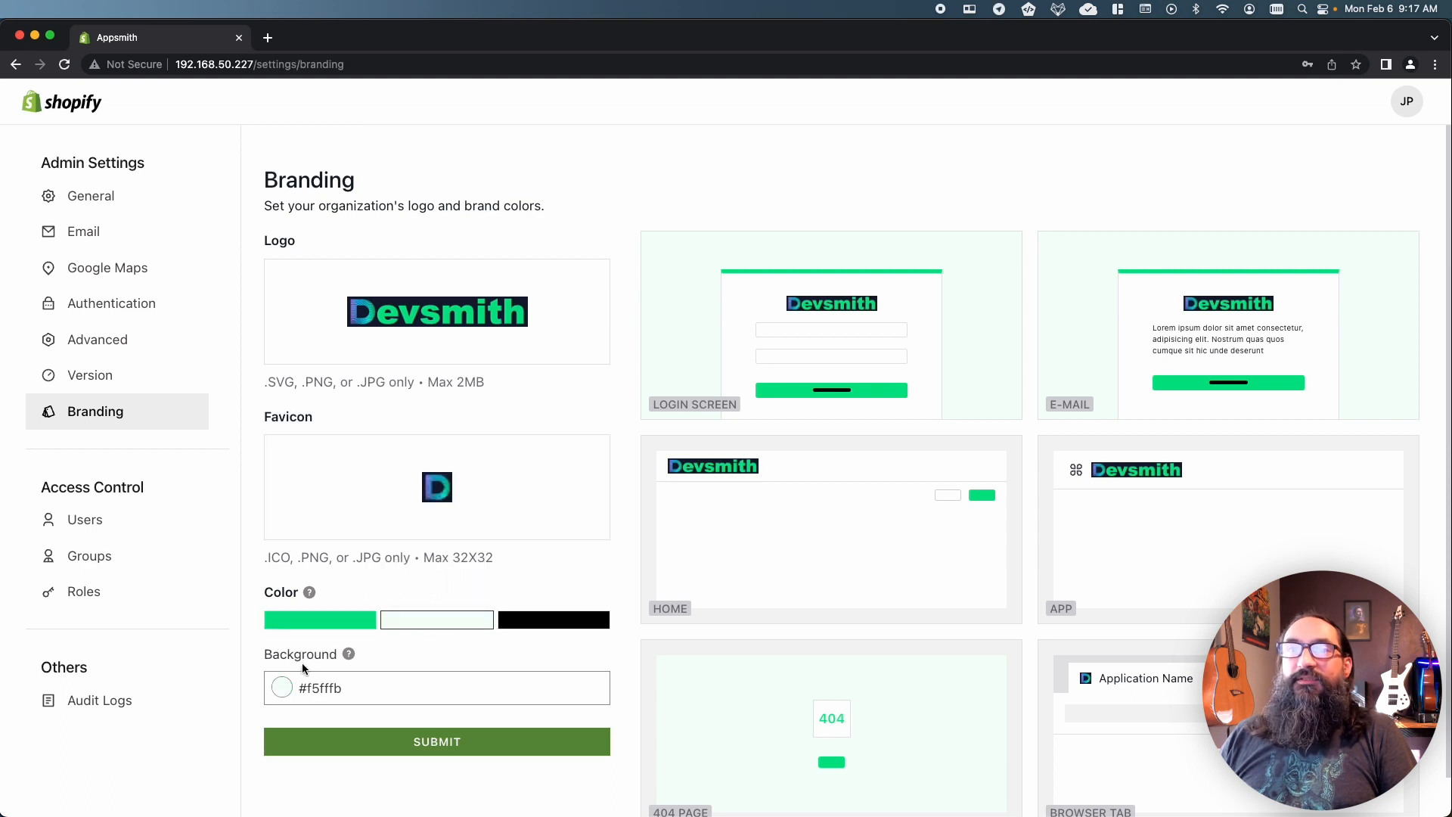
left_click(282, 686)
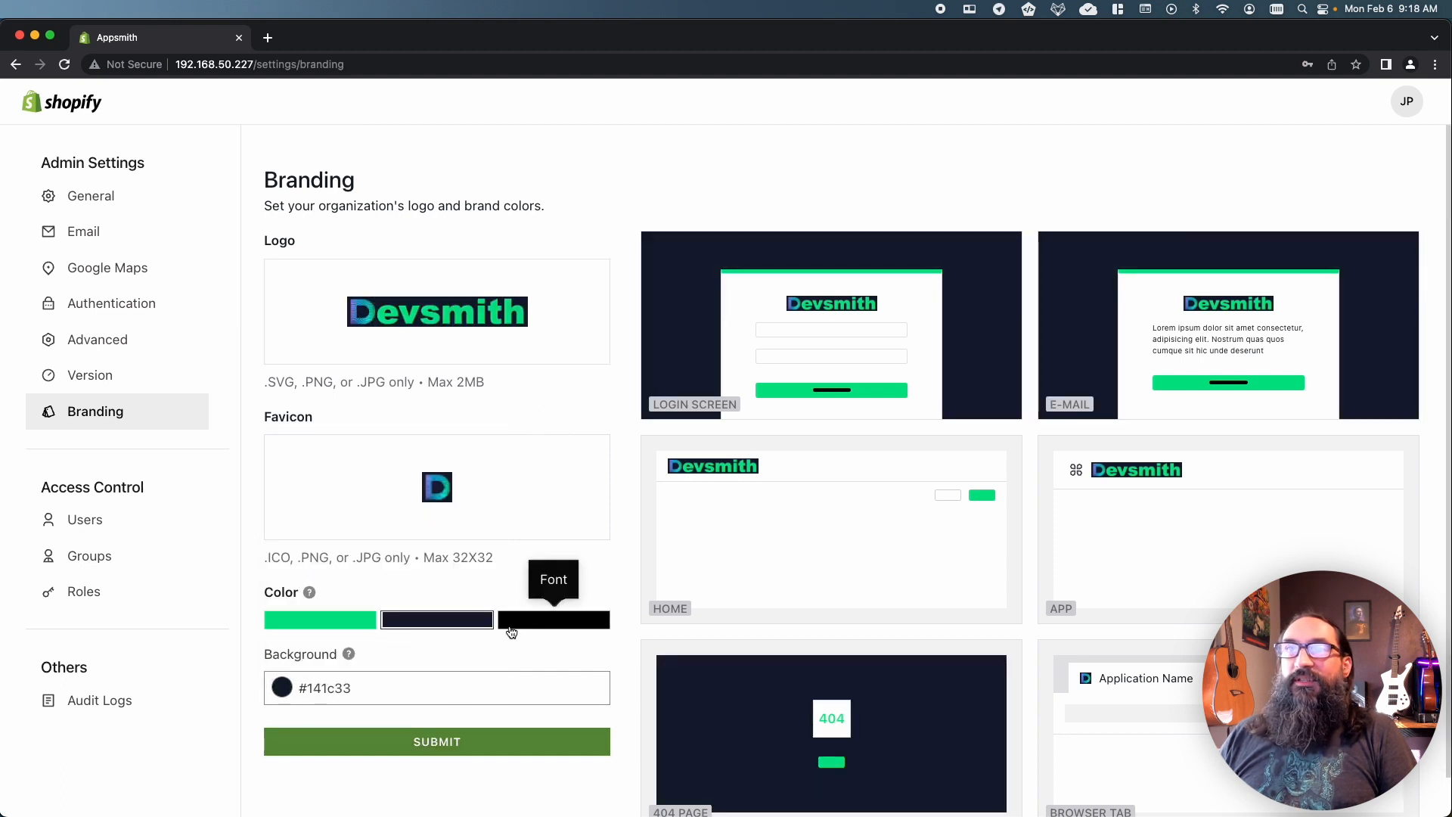
left_click(554, 619)
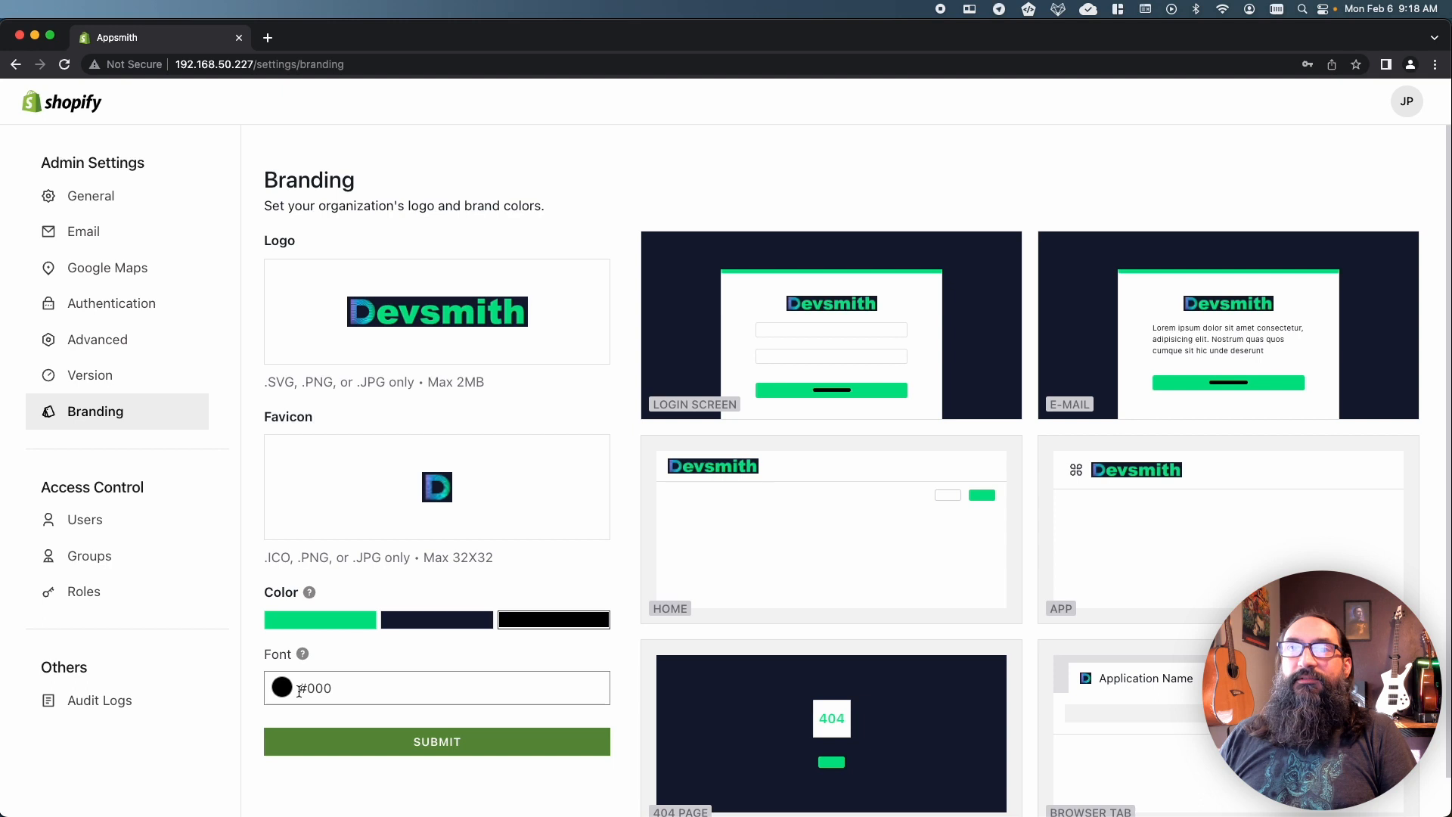
left_click(554, 619)
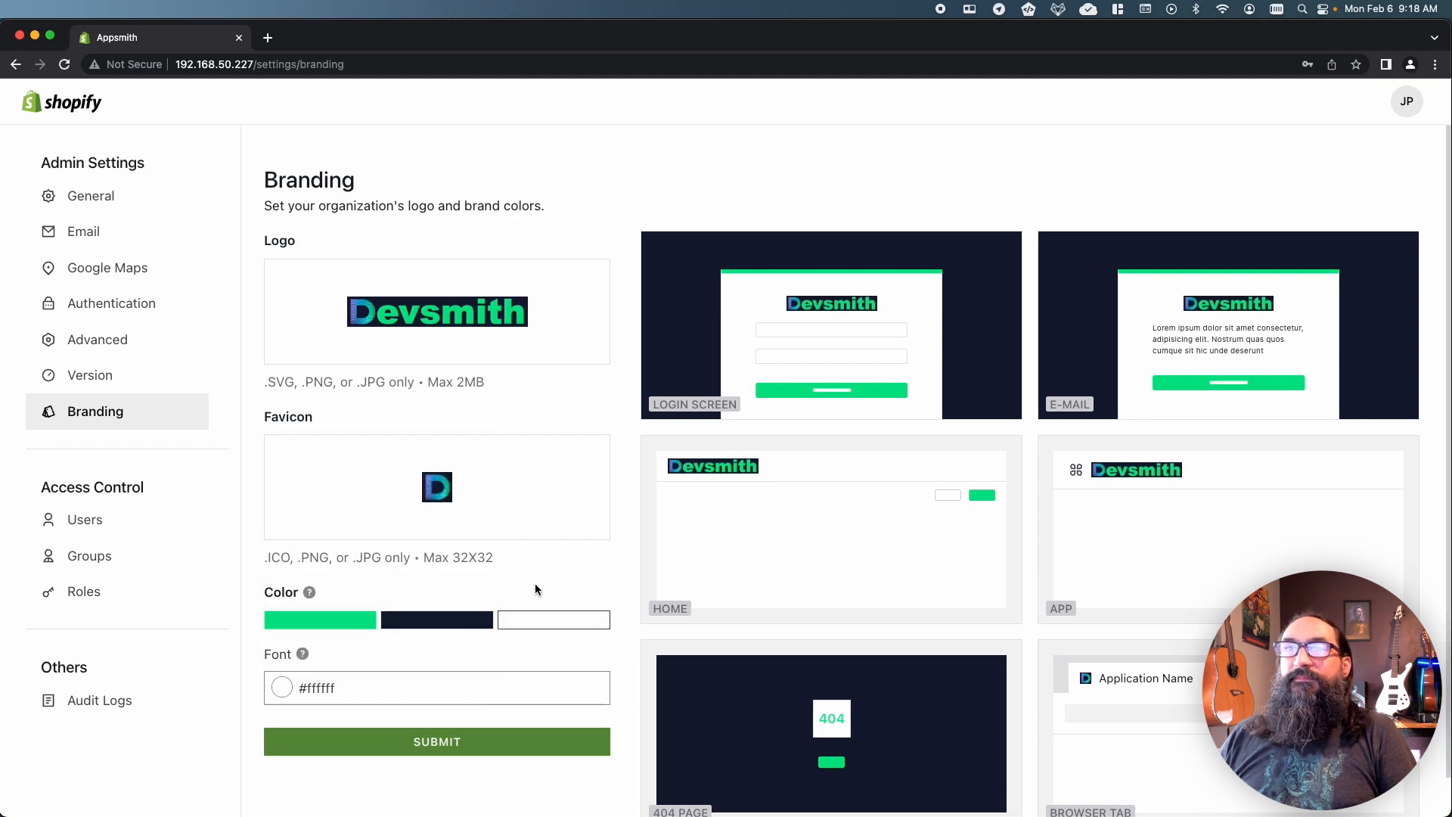
left_click(436, 741)
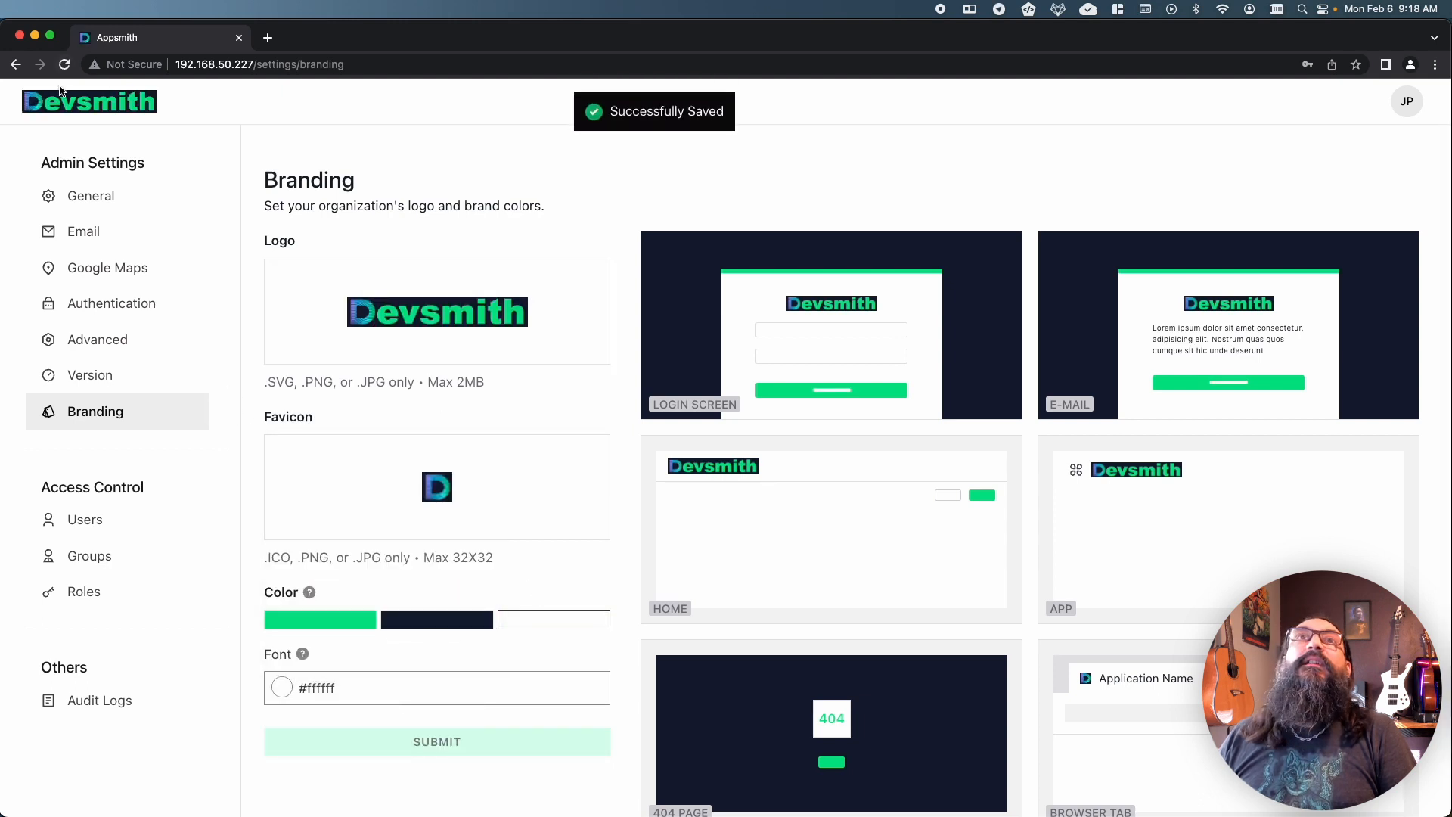
Sign out via the JP avatar menu to reveal the Devsmith-branded dark navy login page.
left_click(89, 101)
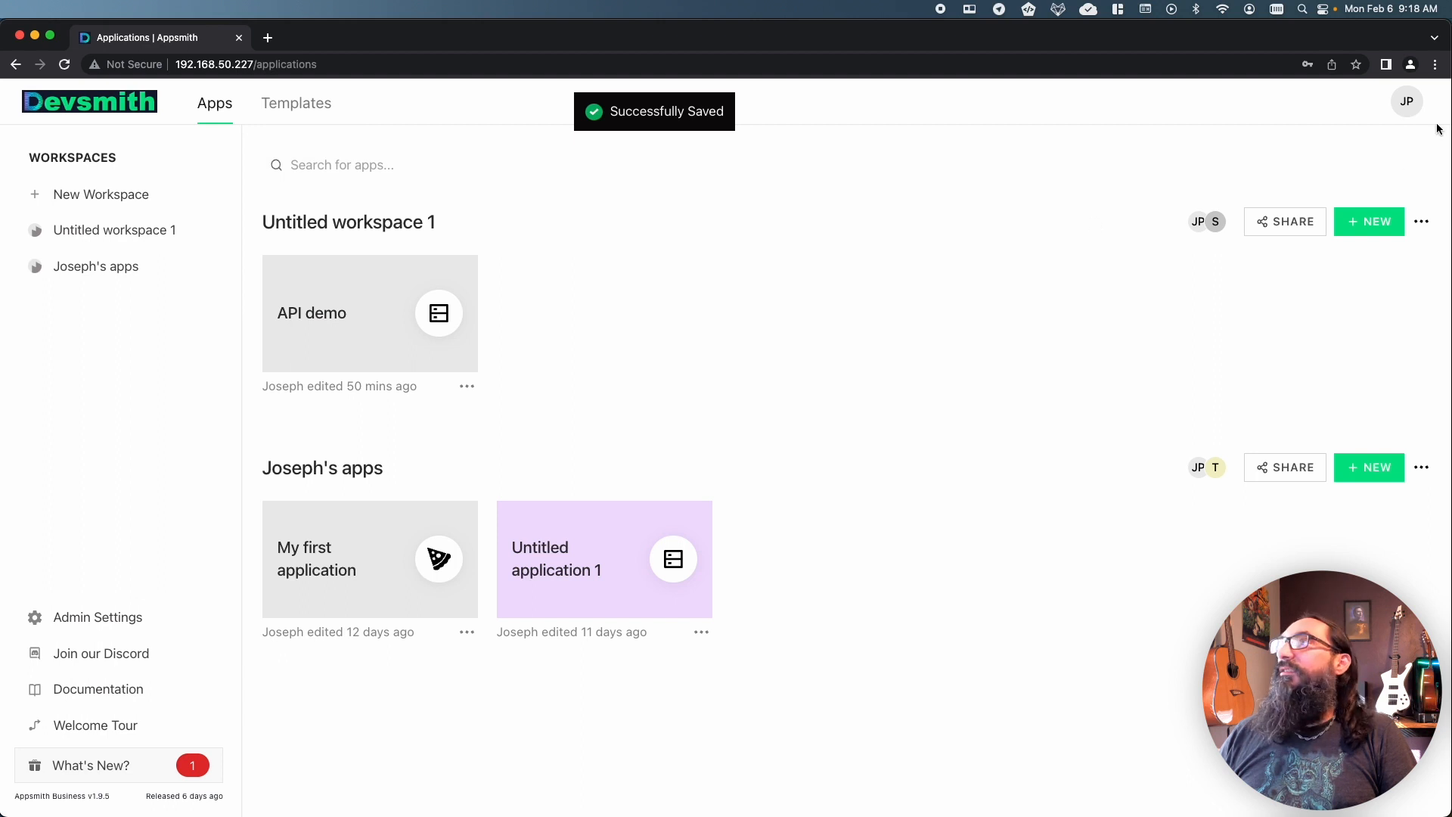
left_click(1405, 101)
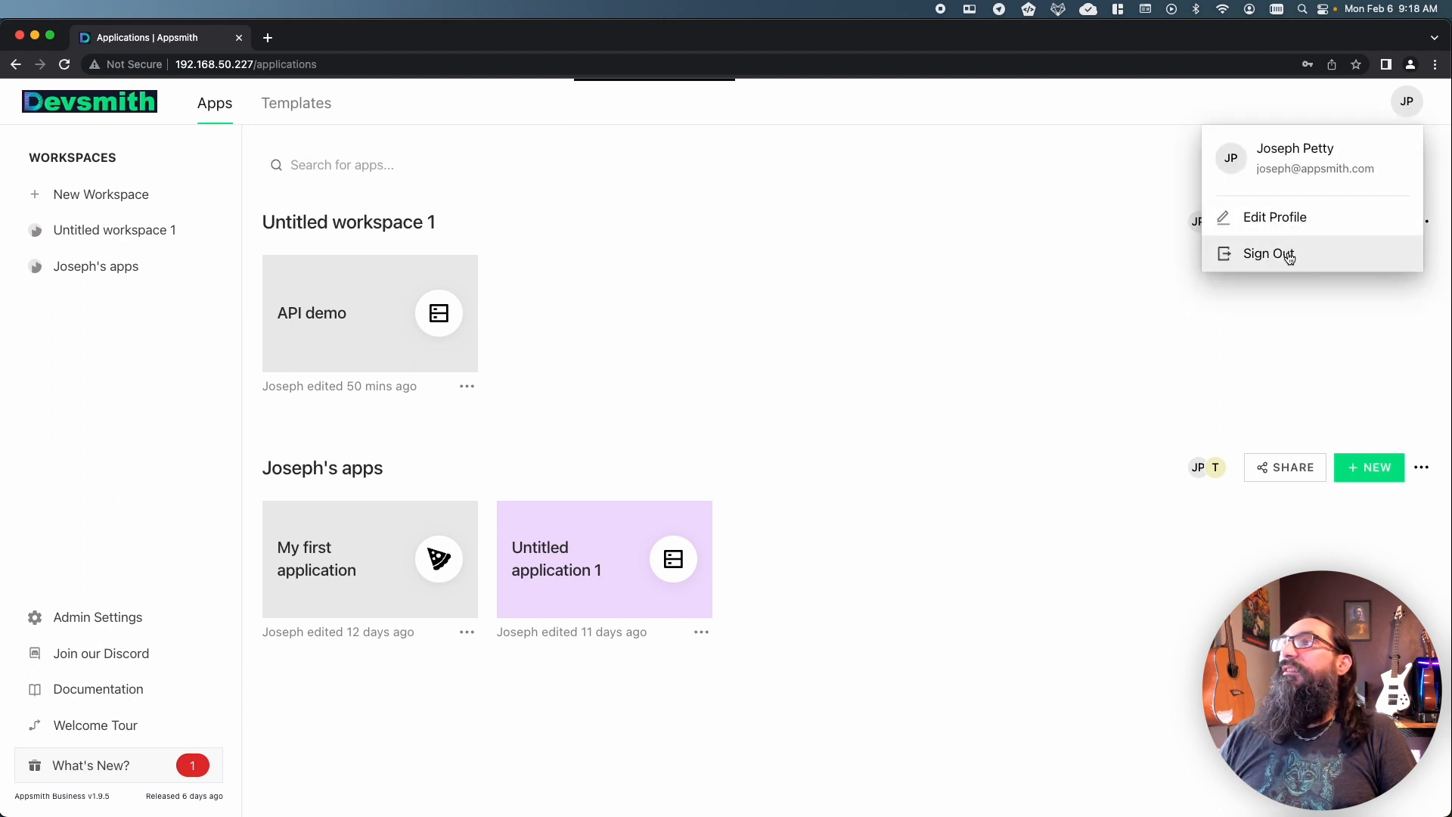
left_click(1268, 254)
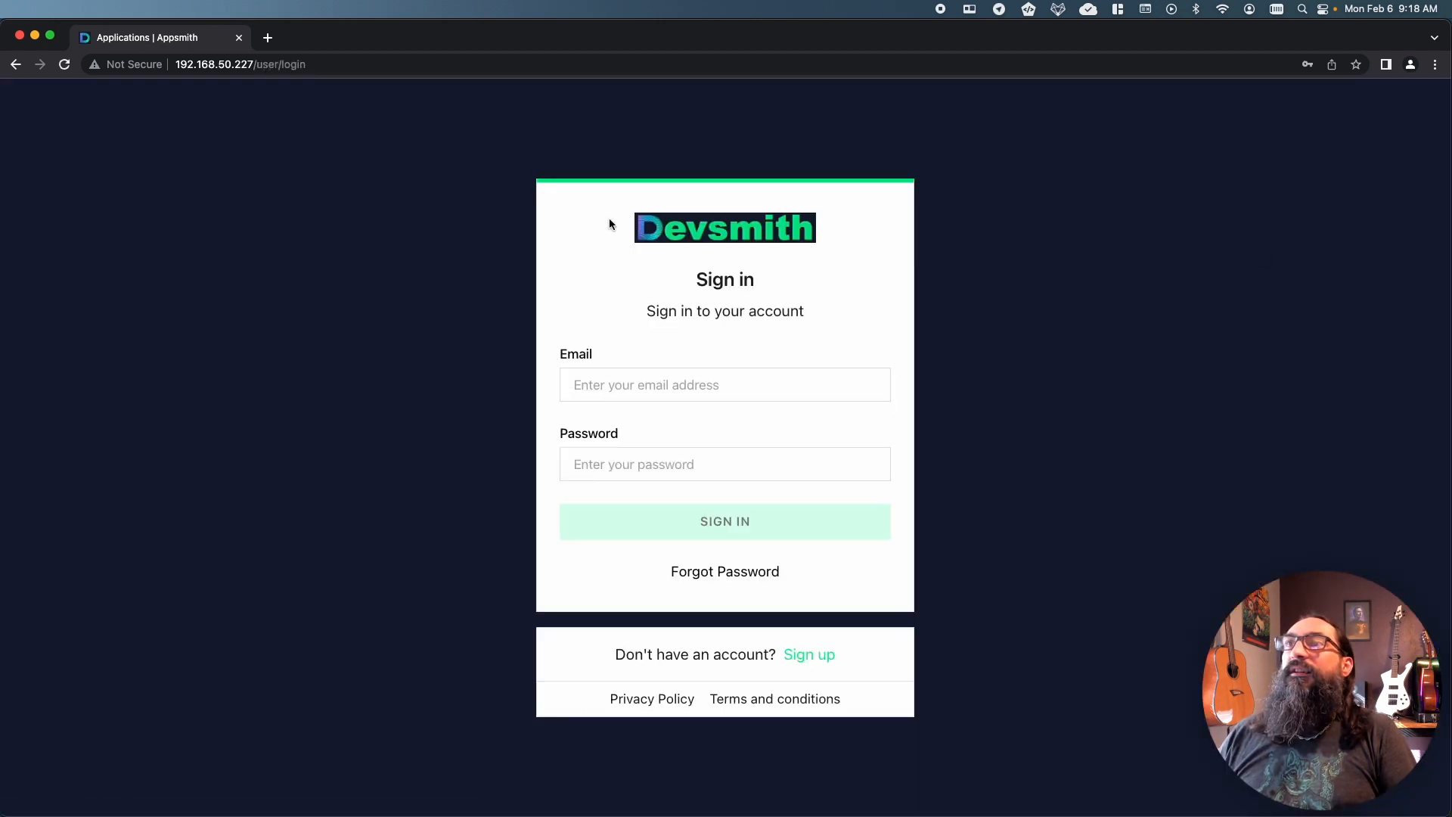
mouse_move(699, 306)
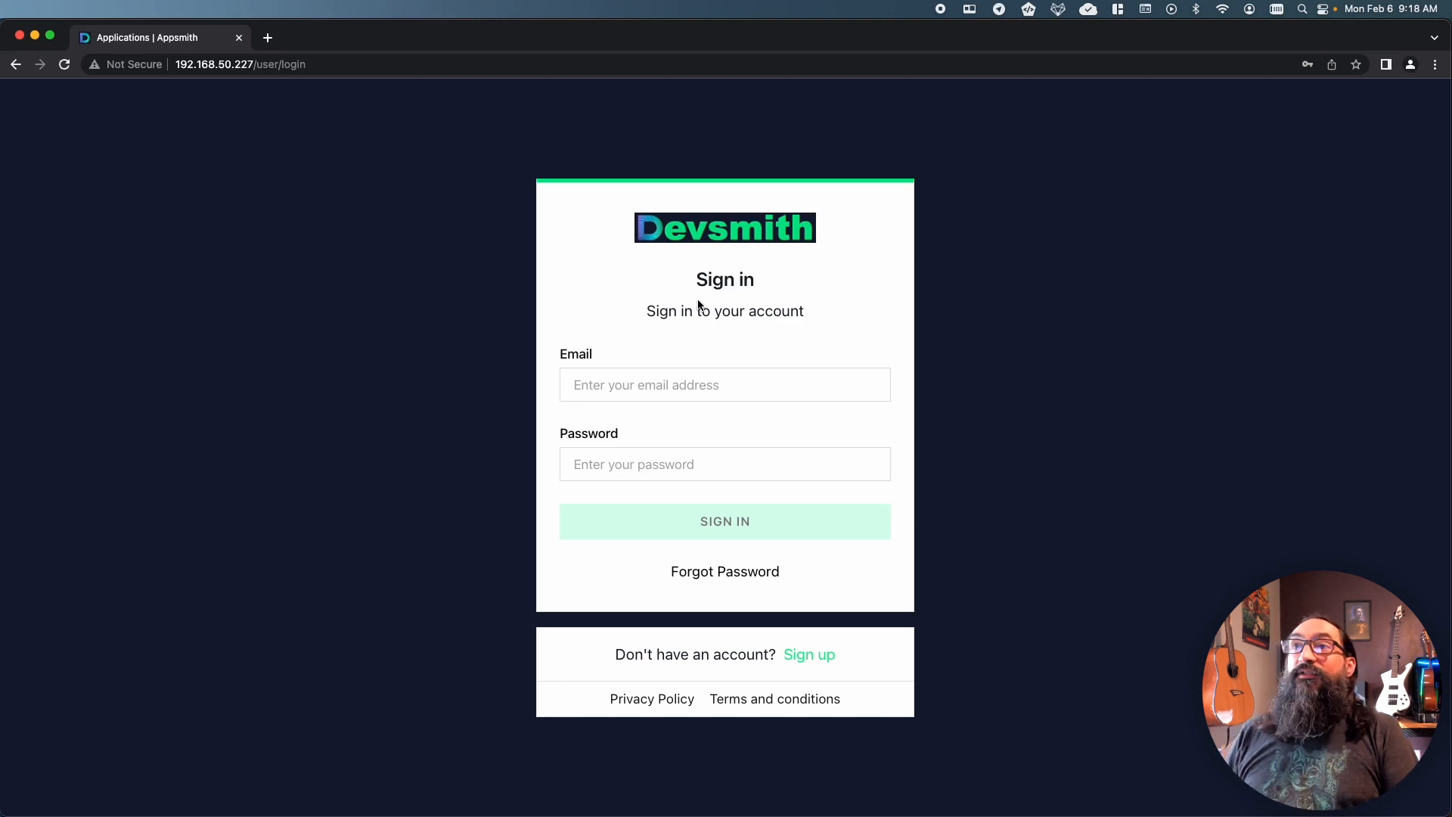